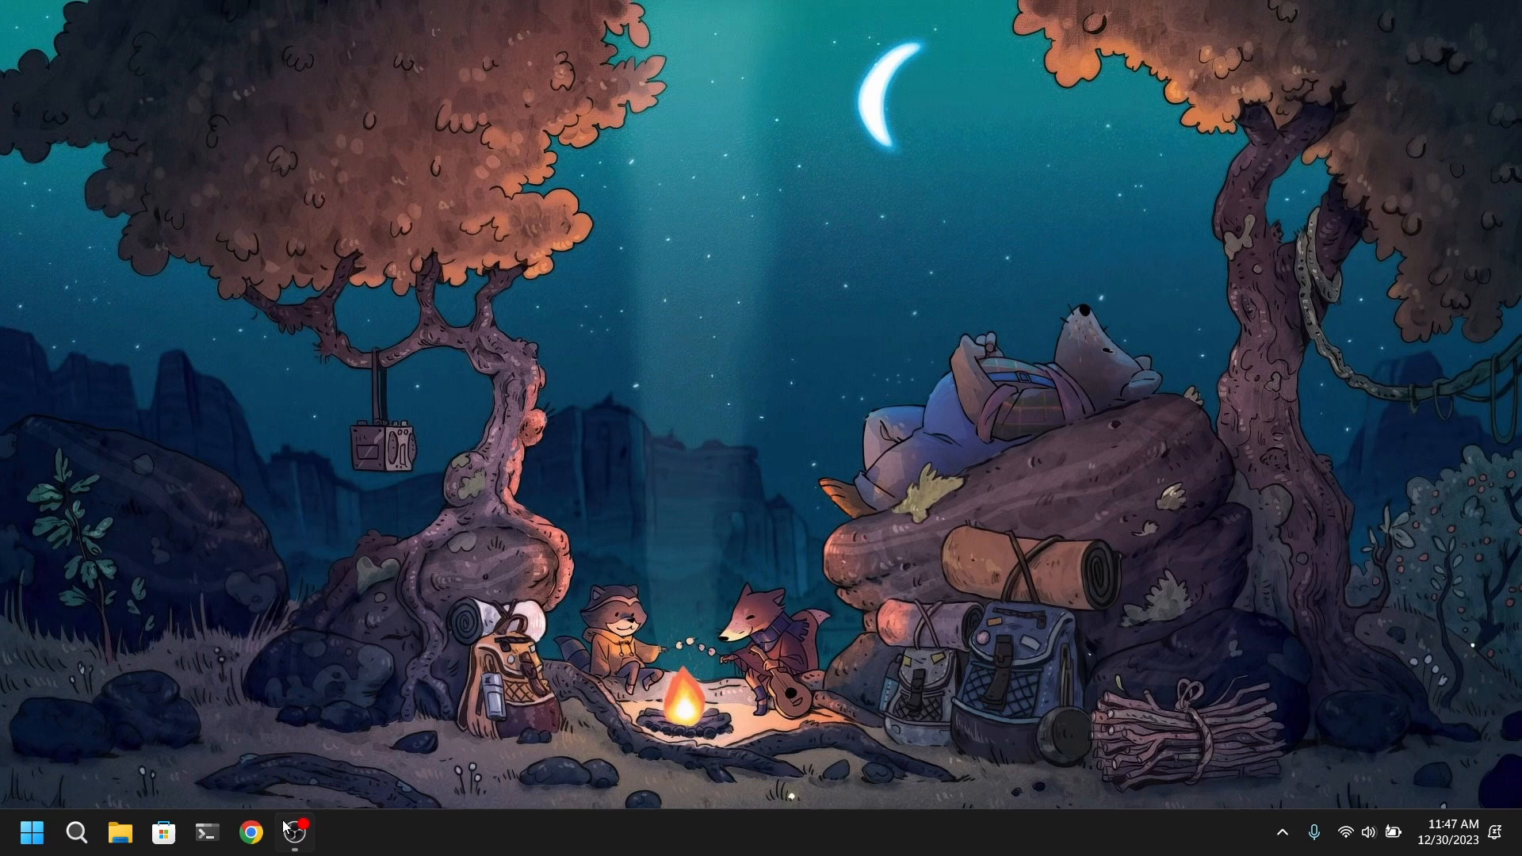
# Search Softlay in the browser and download the Windows 7 Ultimate ISO
pyautogui.click(251, 831)
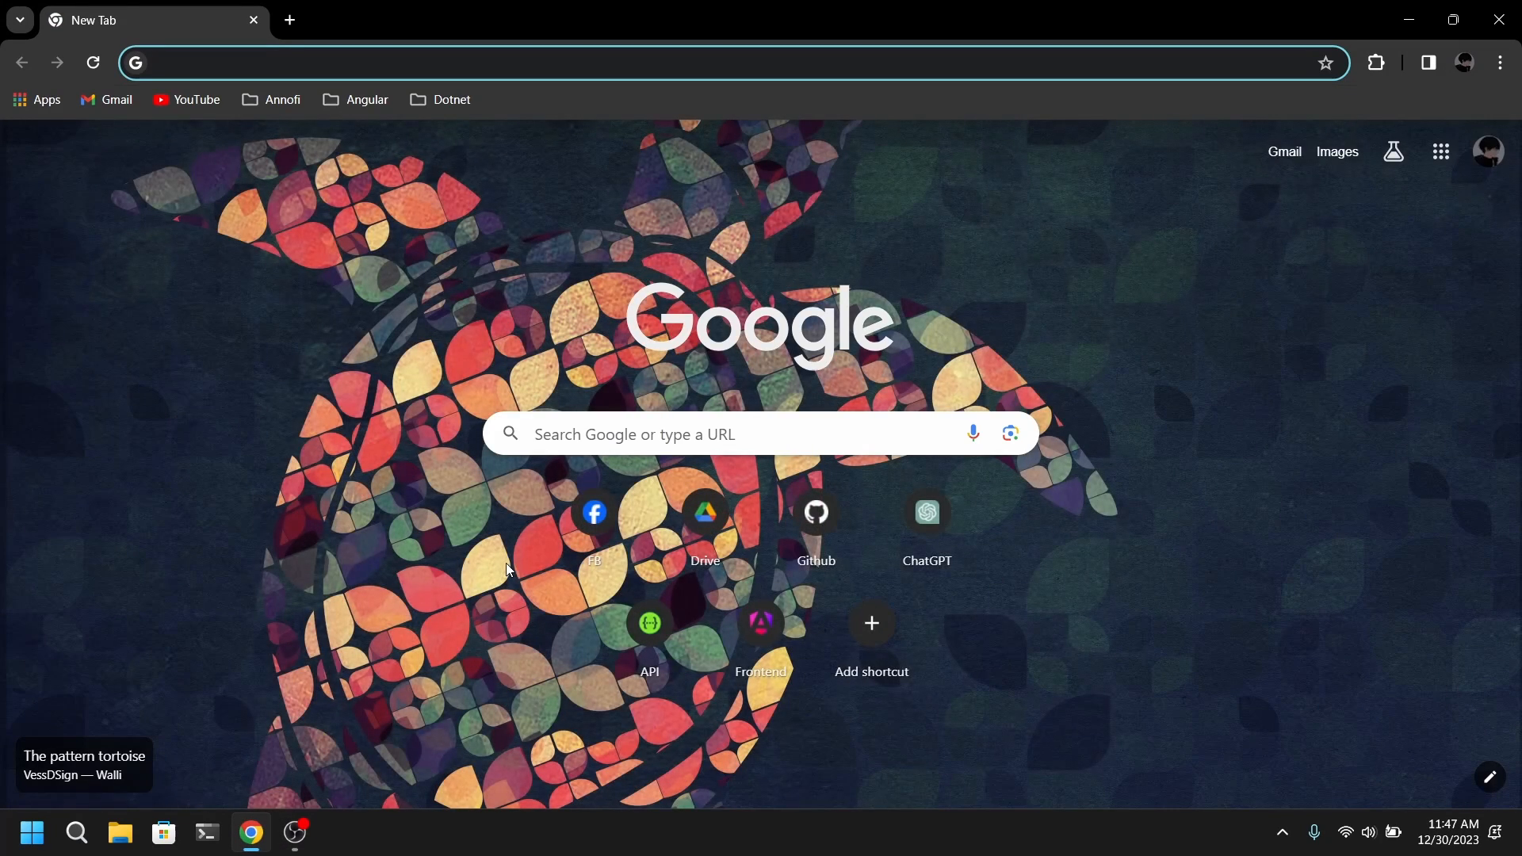
pyautogui.write('windows 7 iso download softlay')
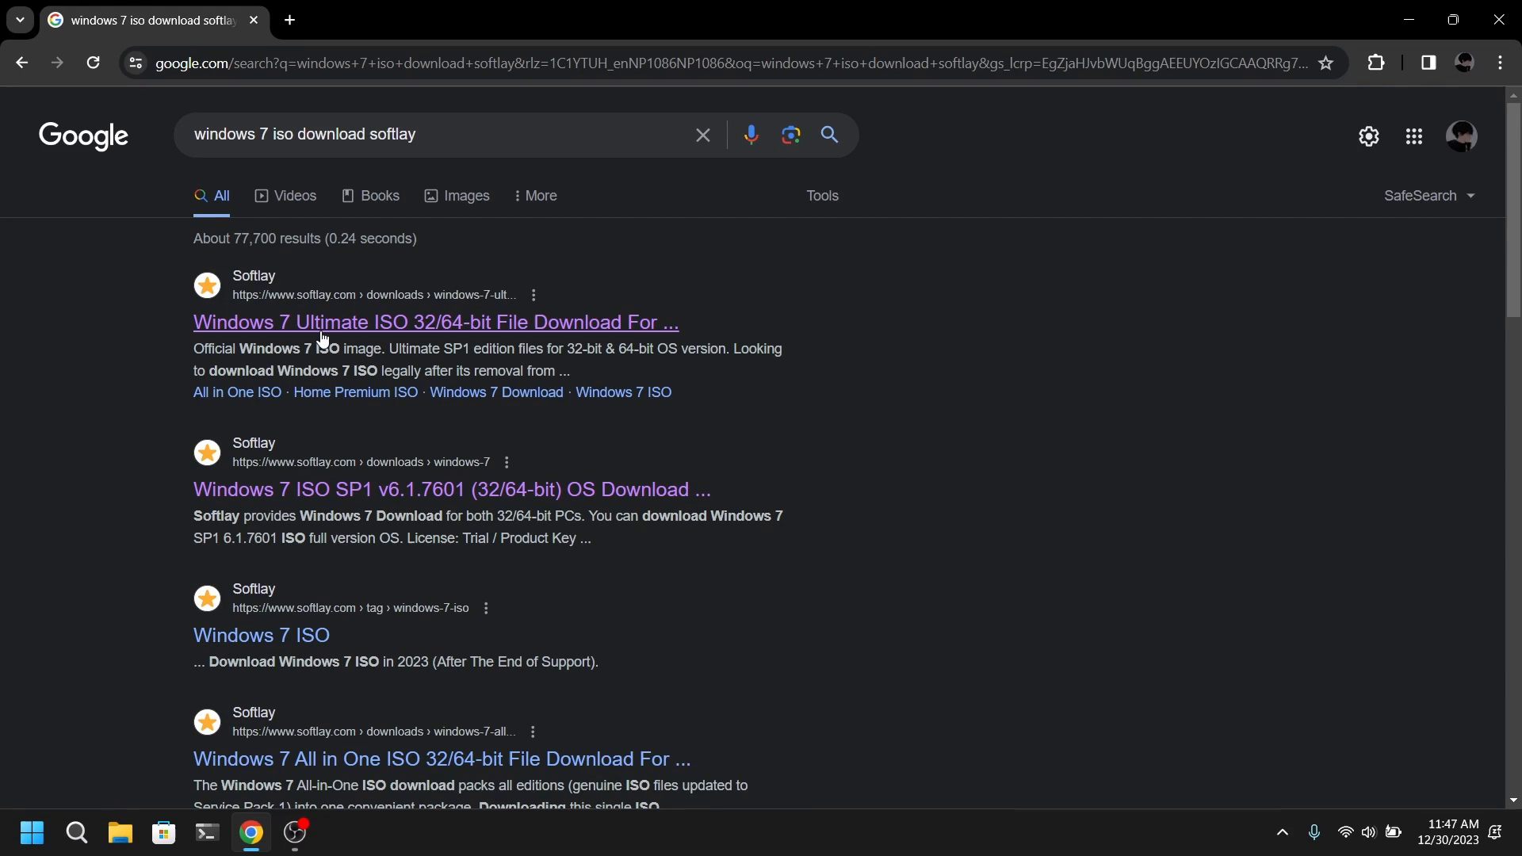
pyautogui.click(436, 321)
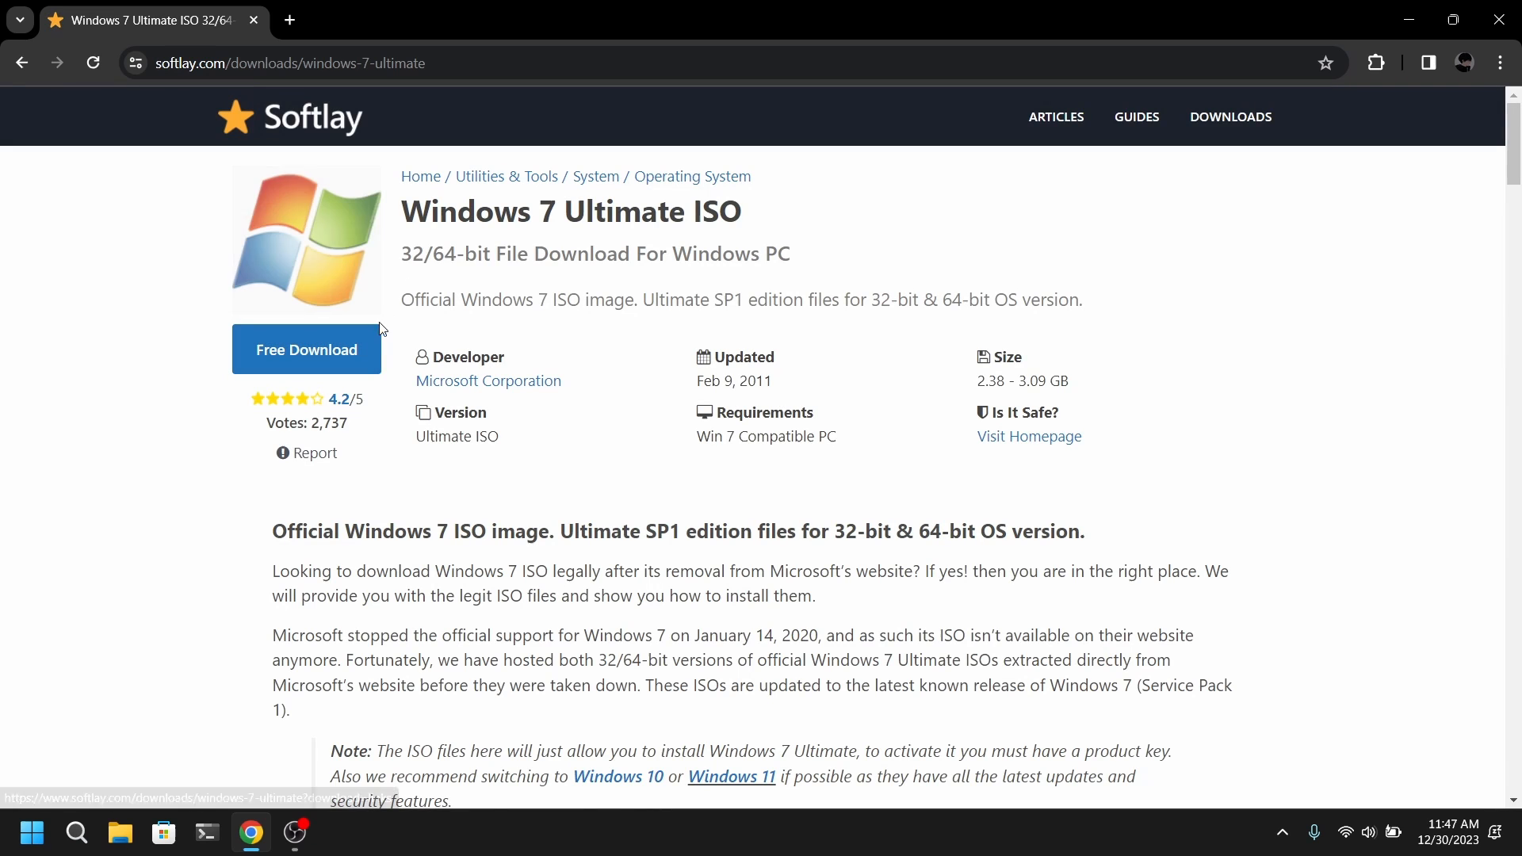
pyautogui.scroll(-3)
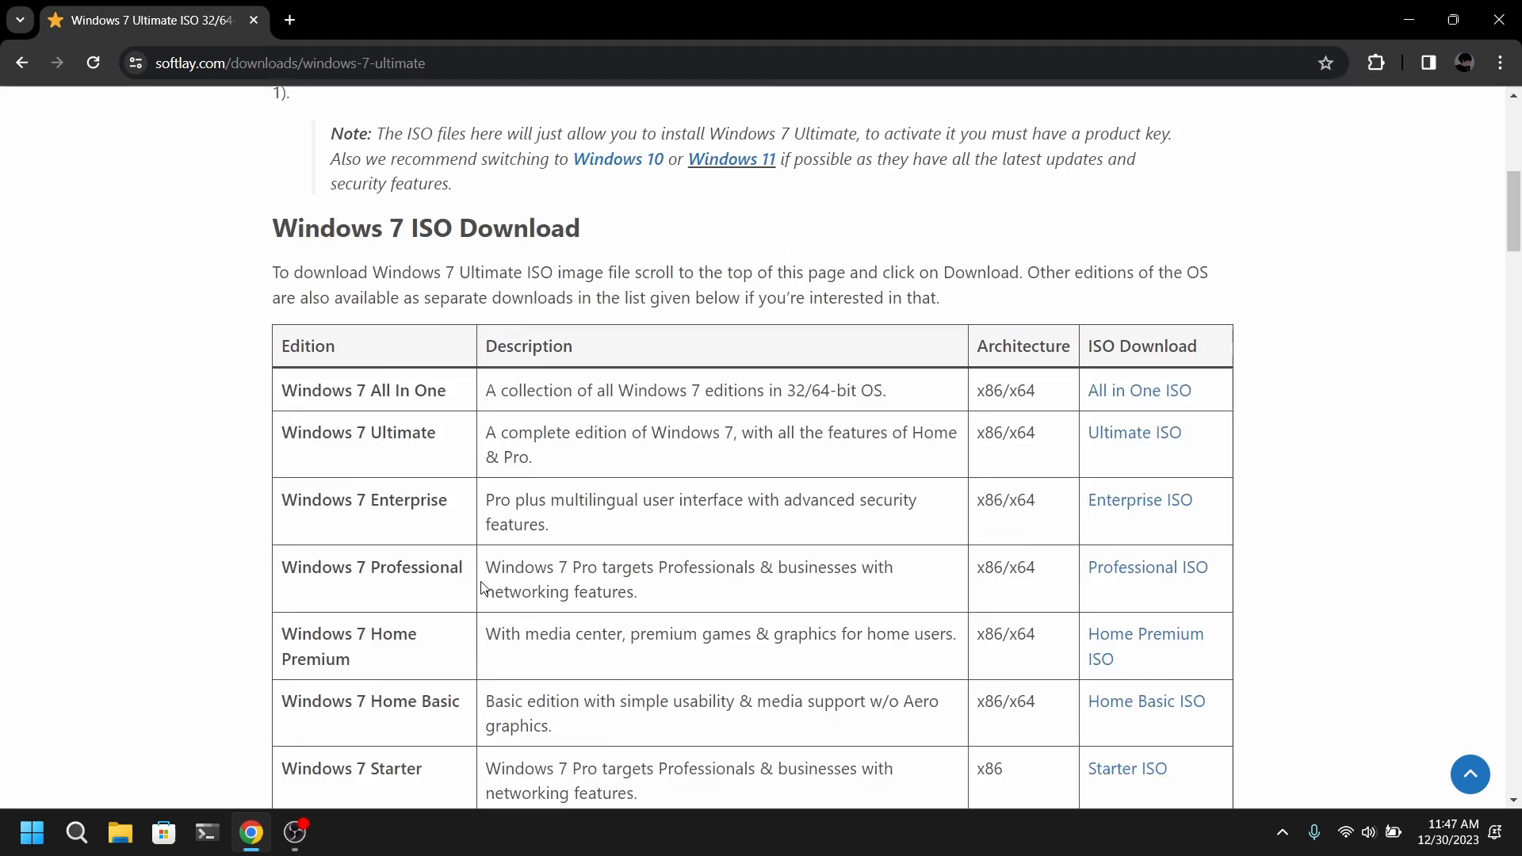
pyautogui.scroll(3)
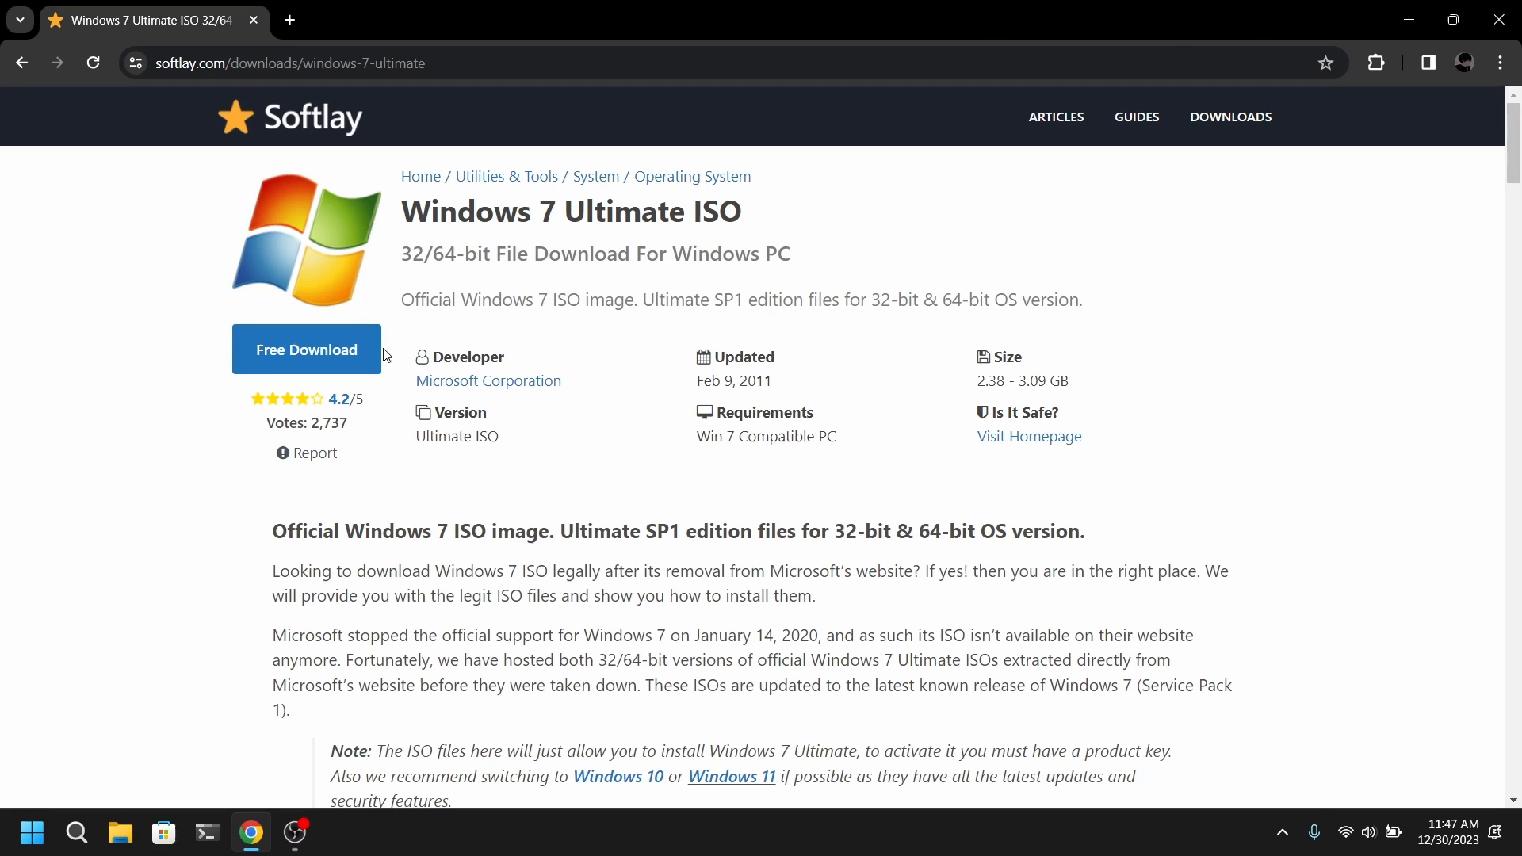
pyautogui.click(306, 349)
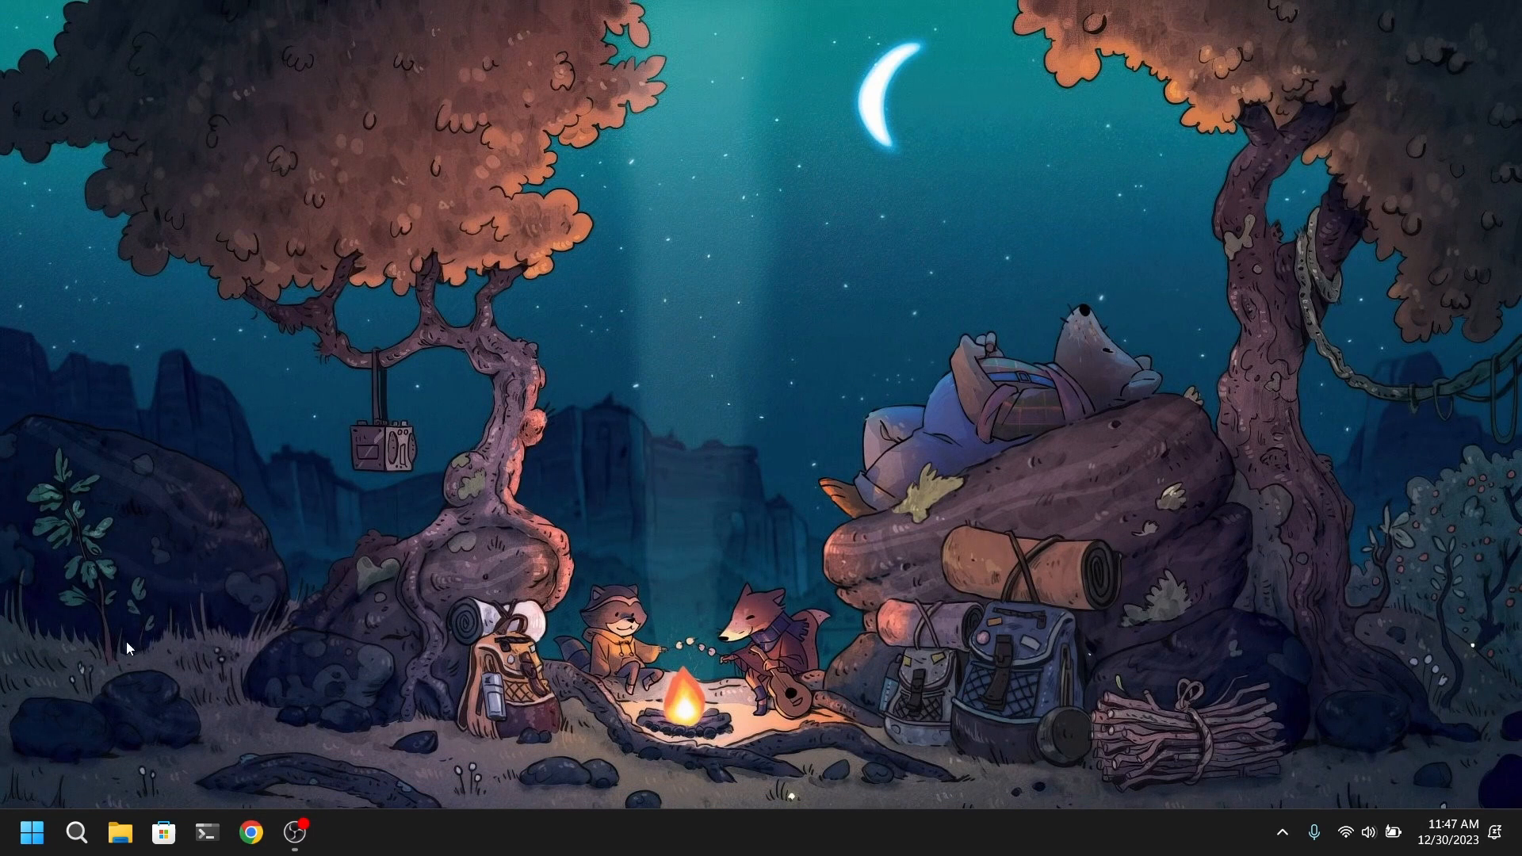
# Launch Oracle VM VirtualBox Manager from the taskbar
pyautogui.click(16, 833)
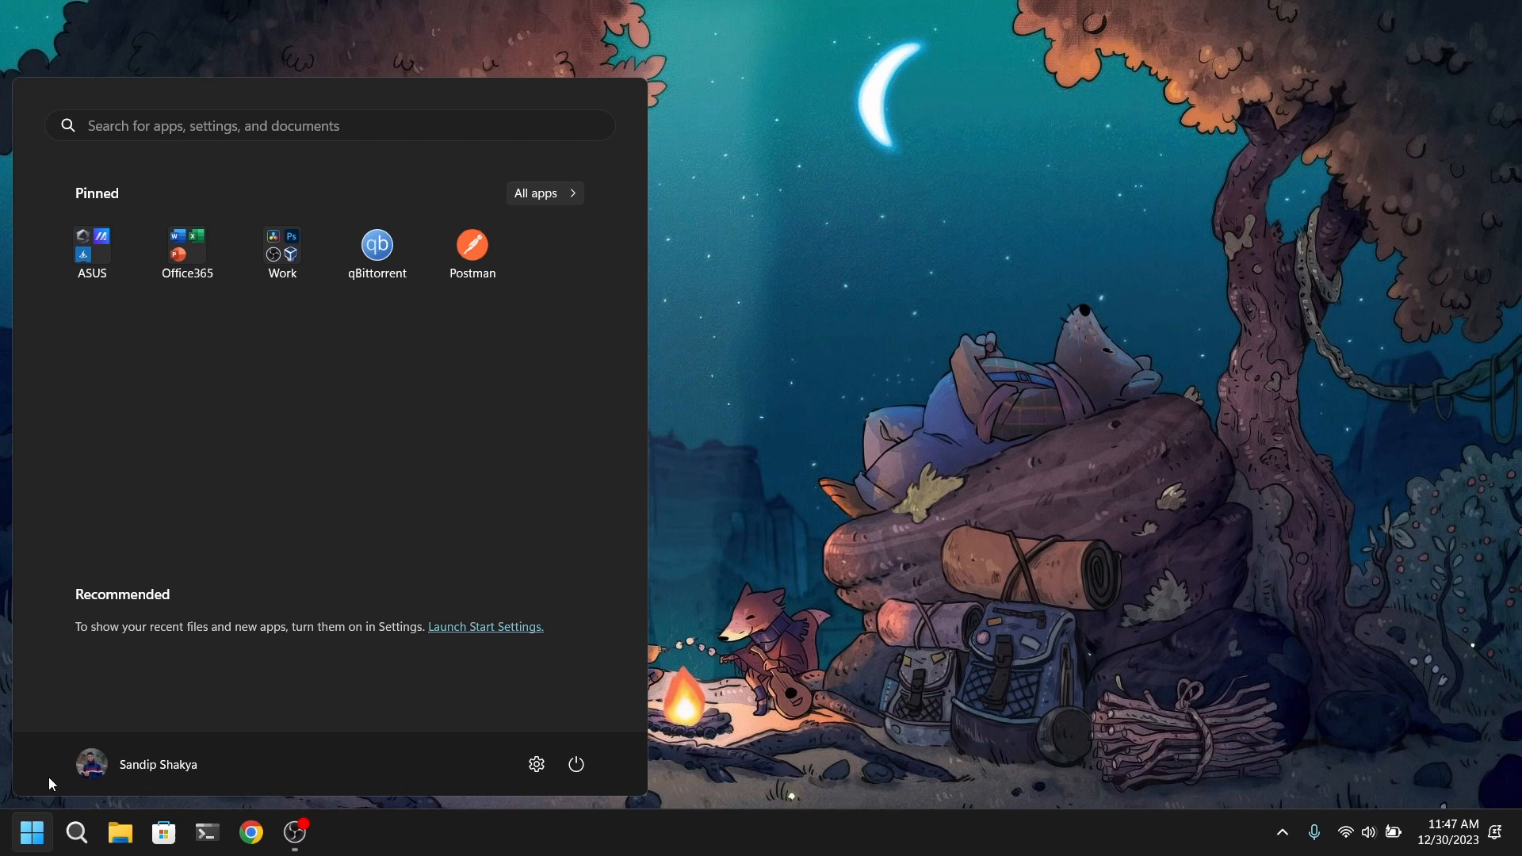
pyautogui.click(281, 250)
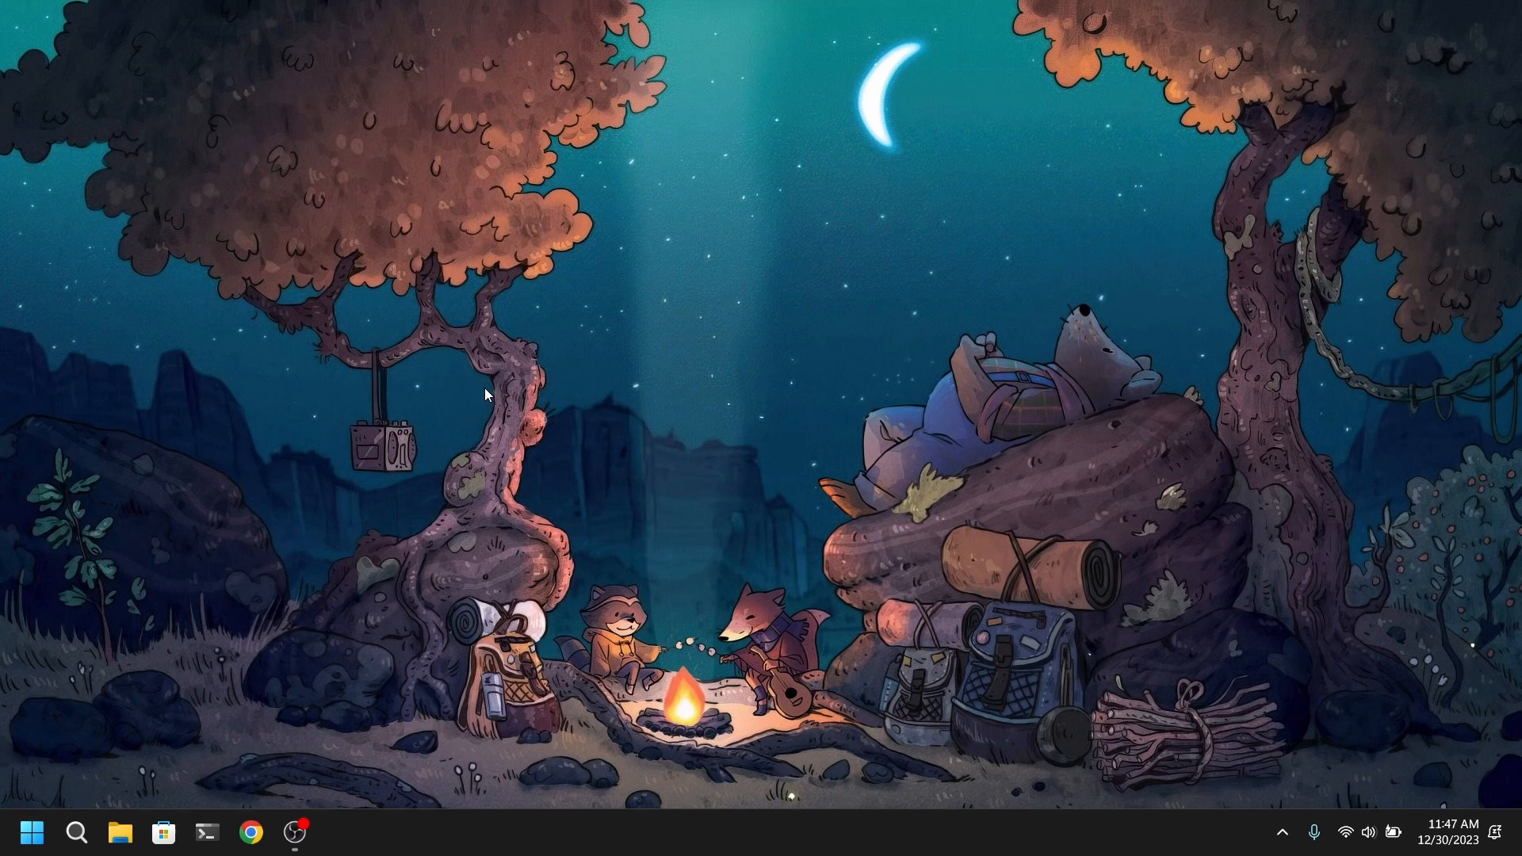
pyautogui.click(337, 831)
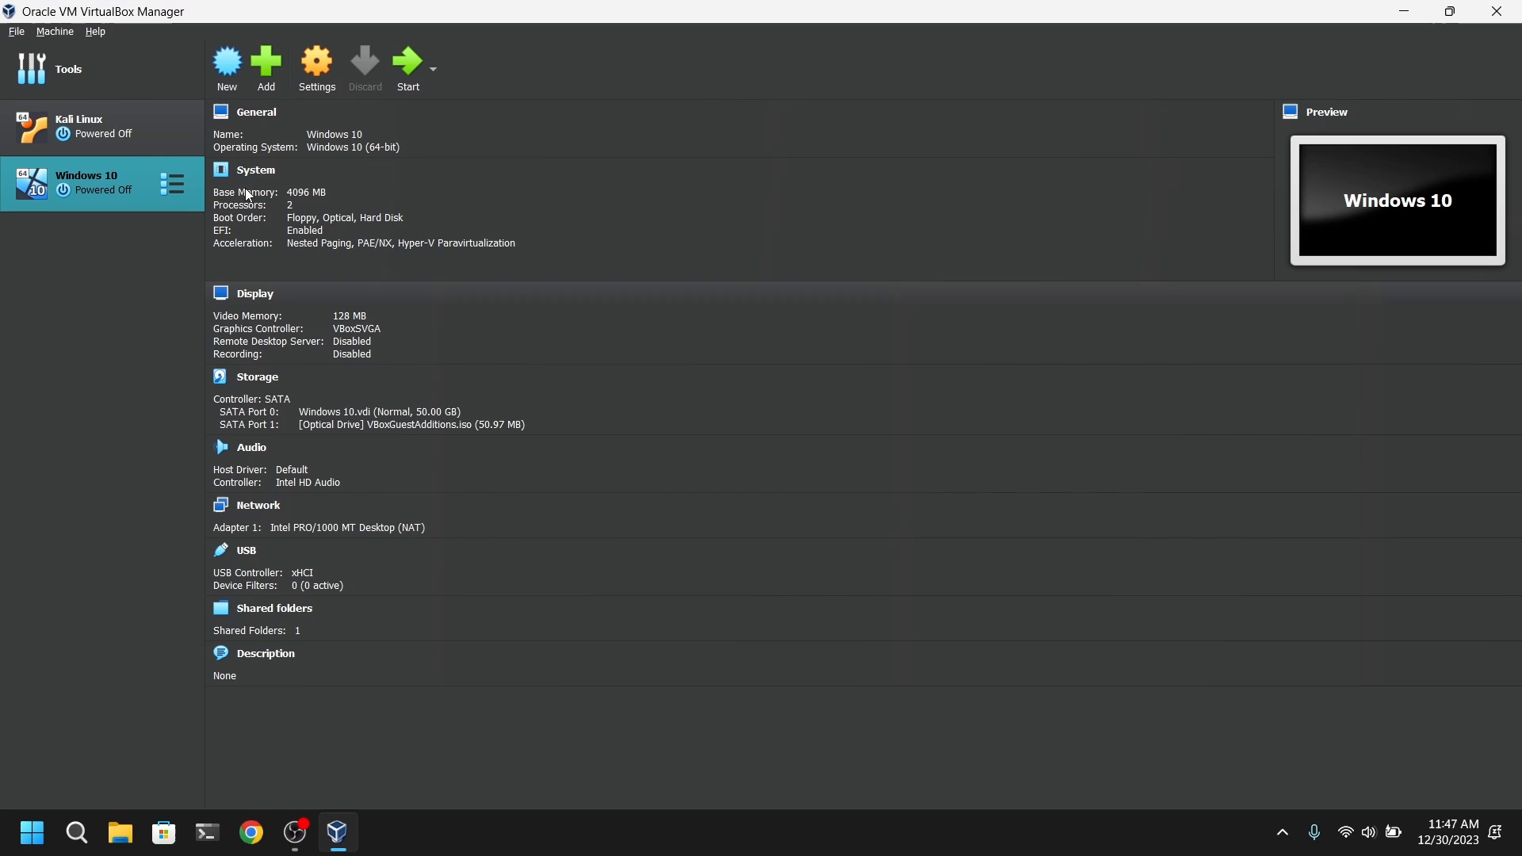
# Start a new virtual machine named Windows 7
pyautogui.click(226, 62)
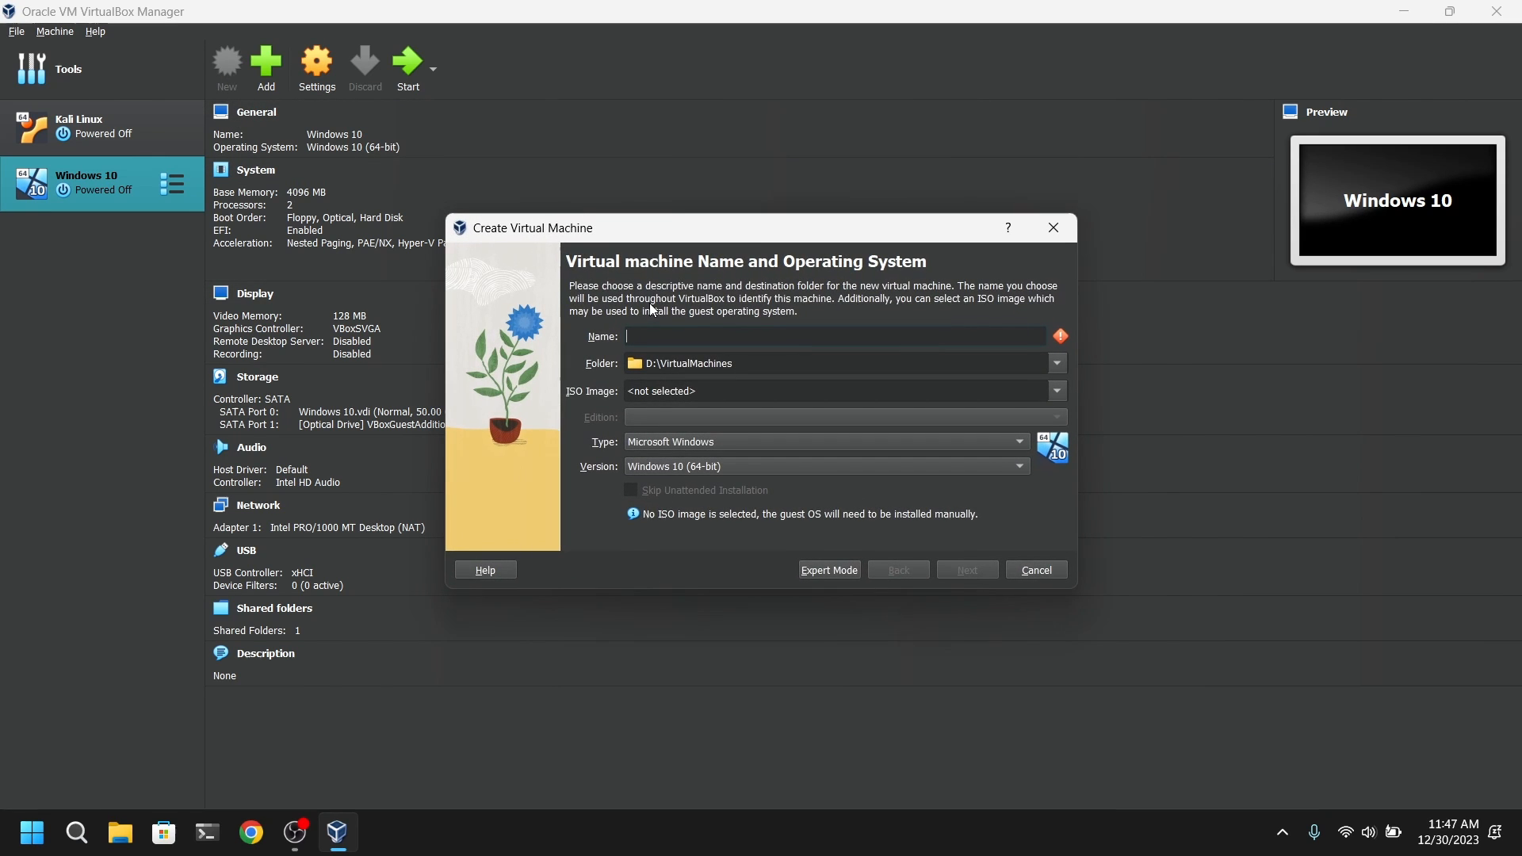
pyautogui.write('Windows 7')
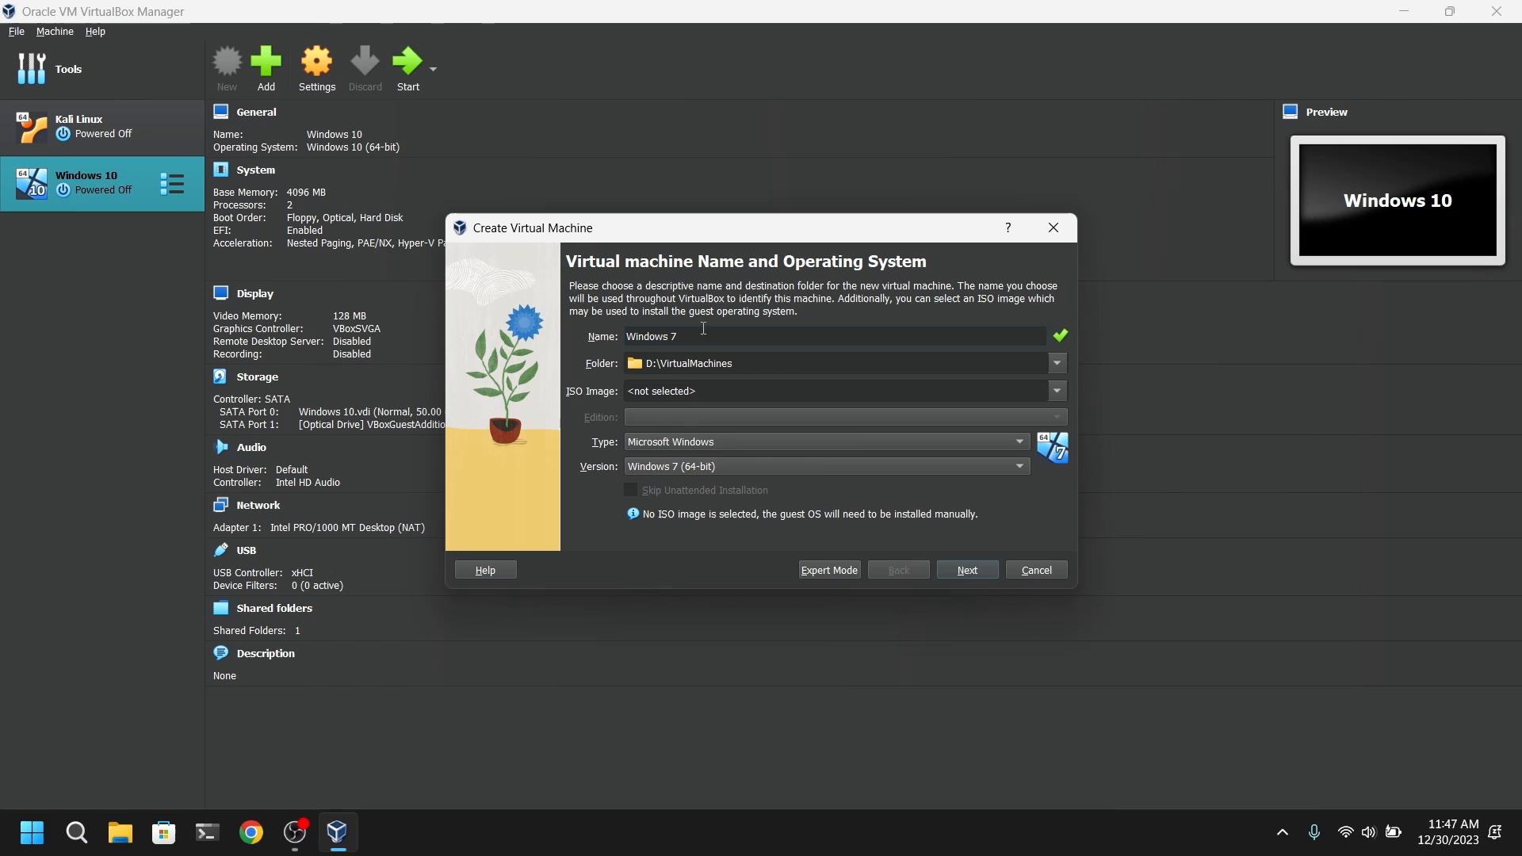
pyautogui.click(835, 363)
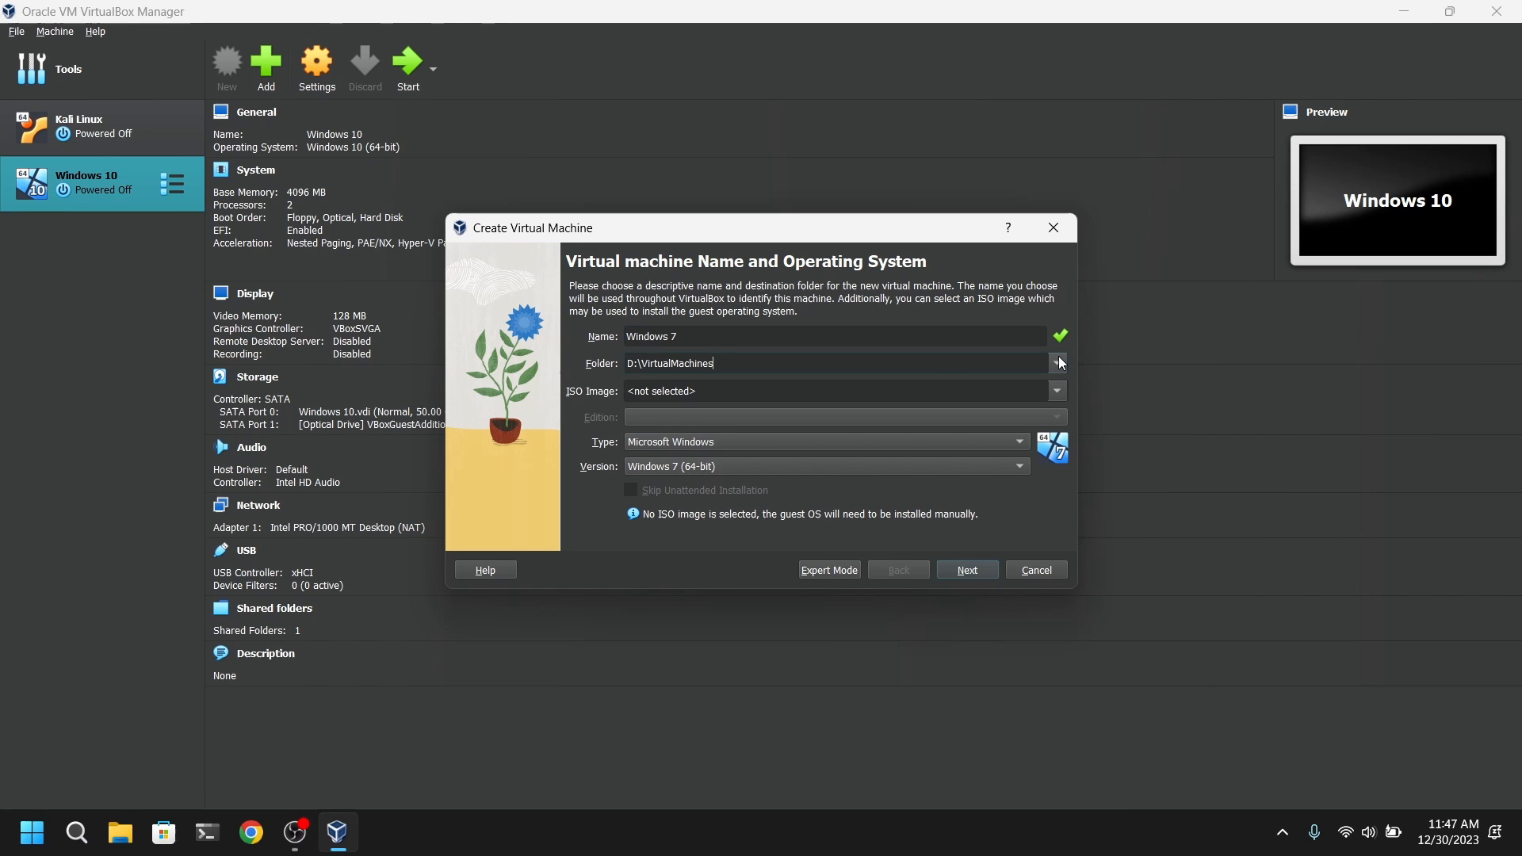
# Attach en_windows_7_ultimate_x64_dvd.iso and skip unattended installation
pyautogui.click(1055, 390)
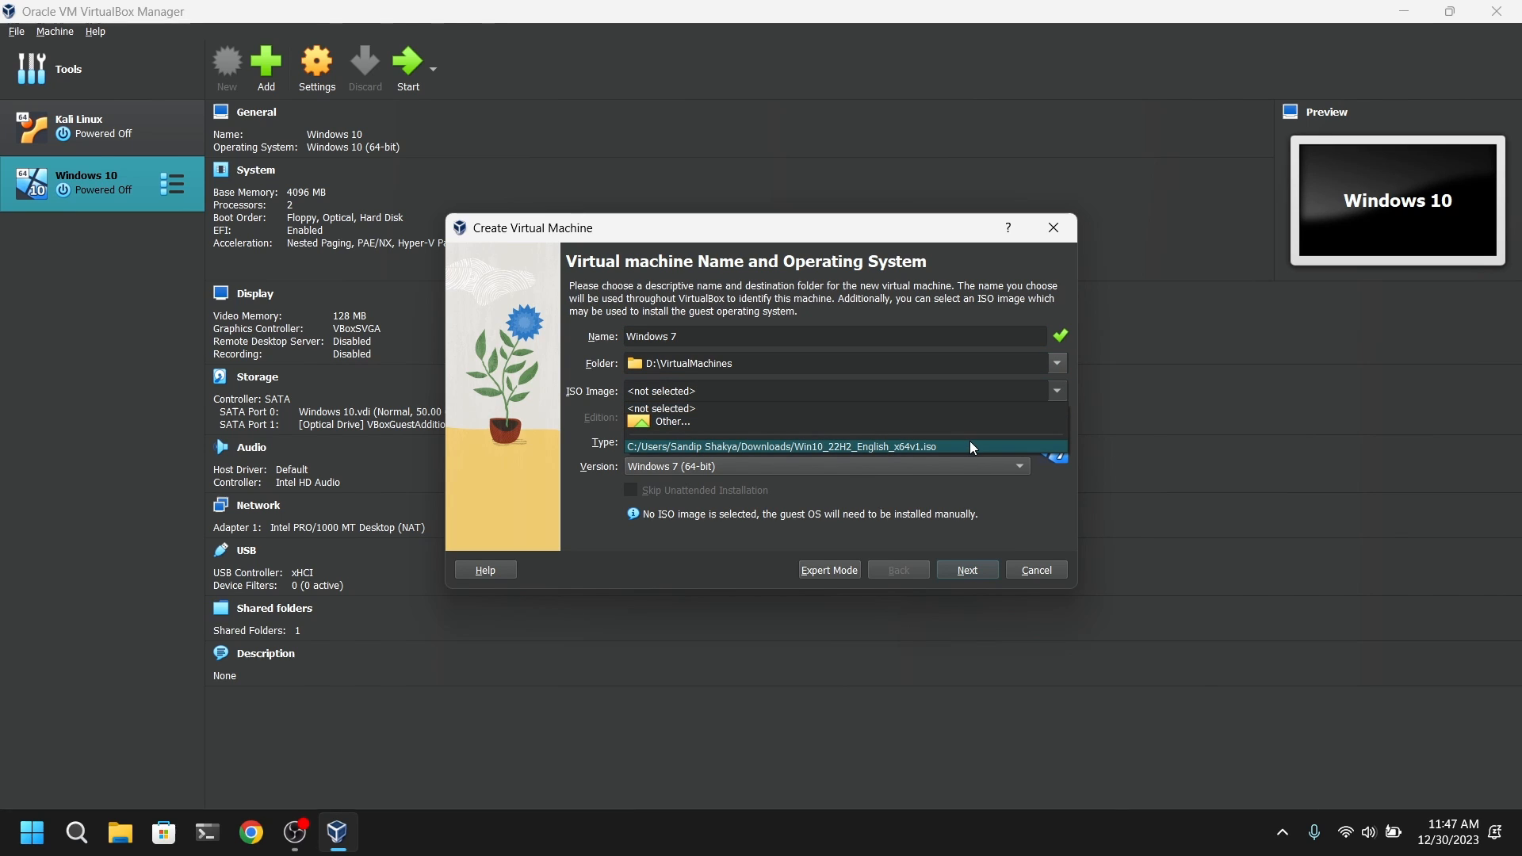
pyautogui.click(670, 421)
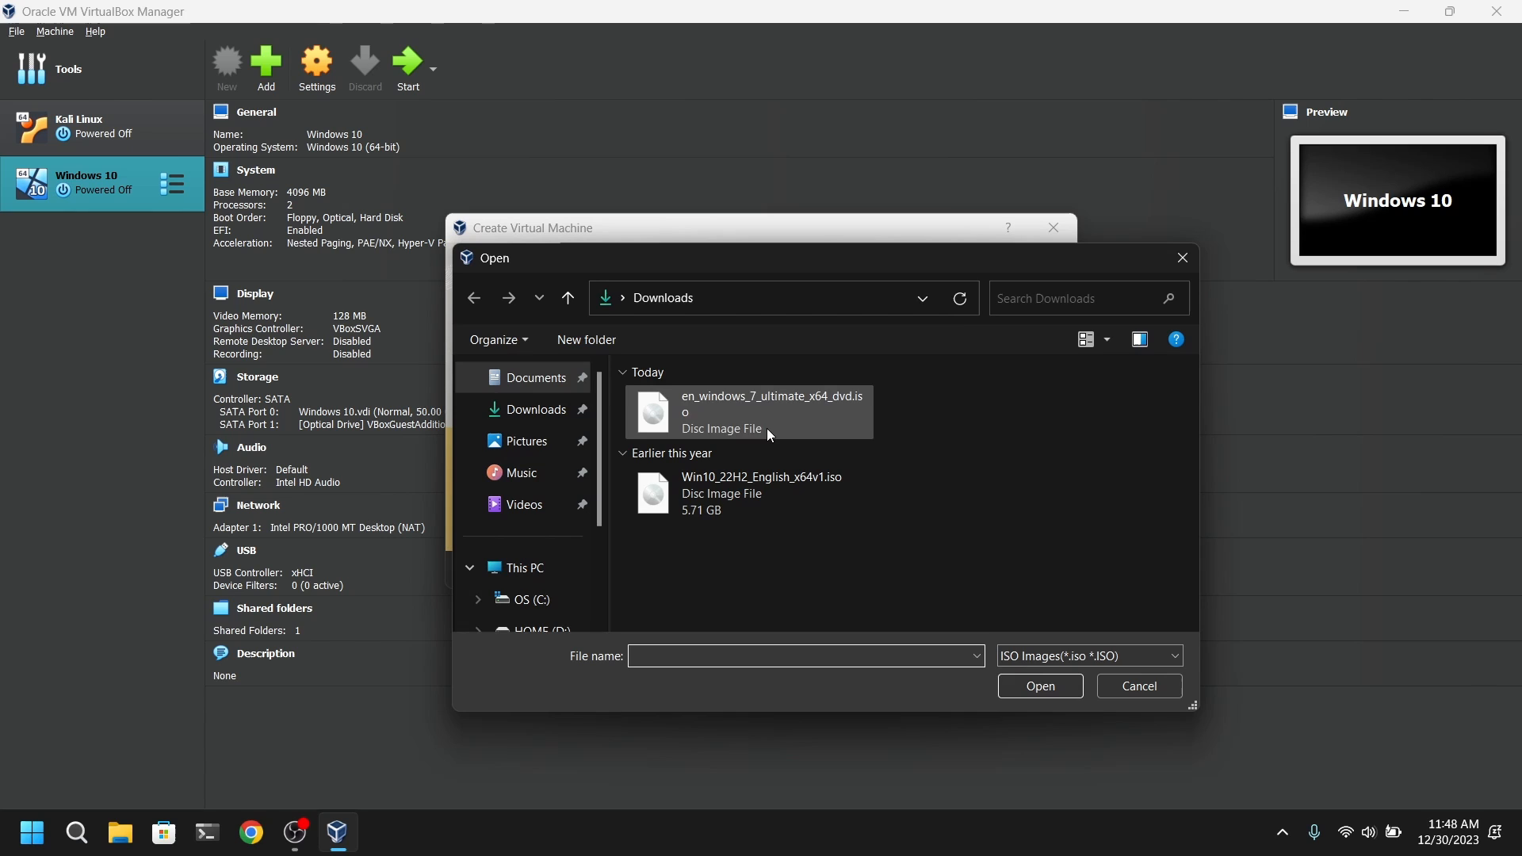
pyautogui.click(766, 411)
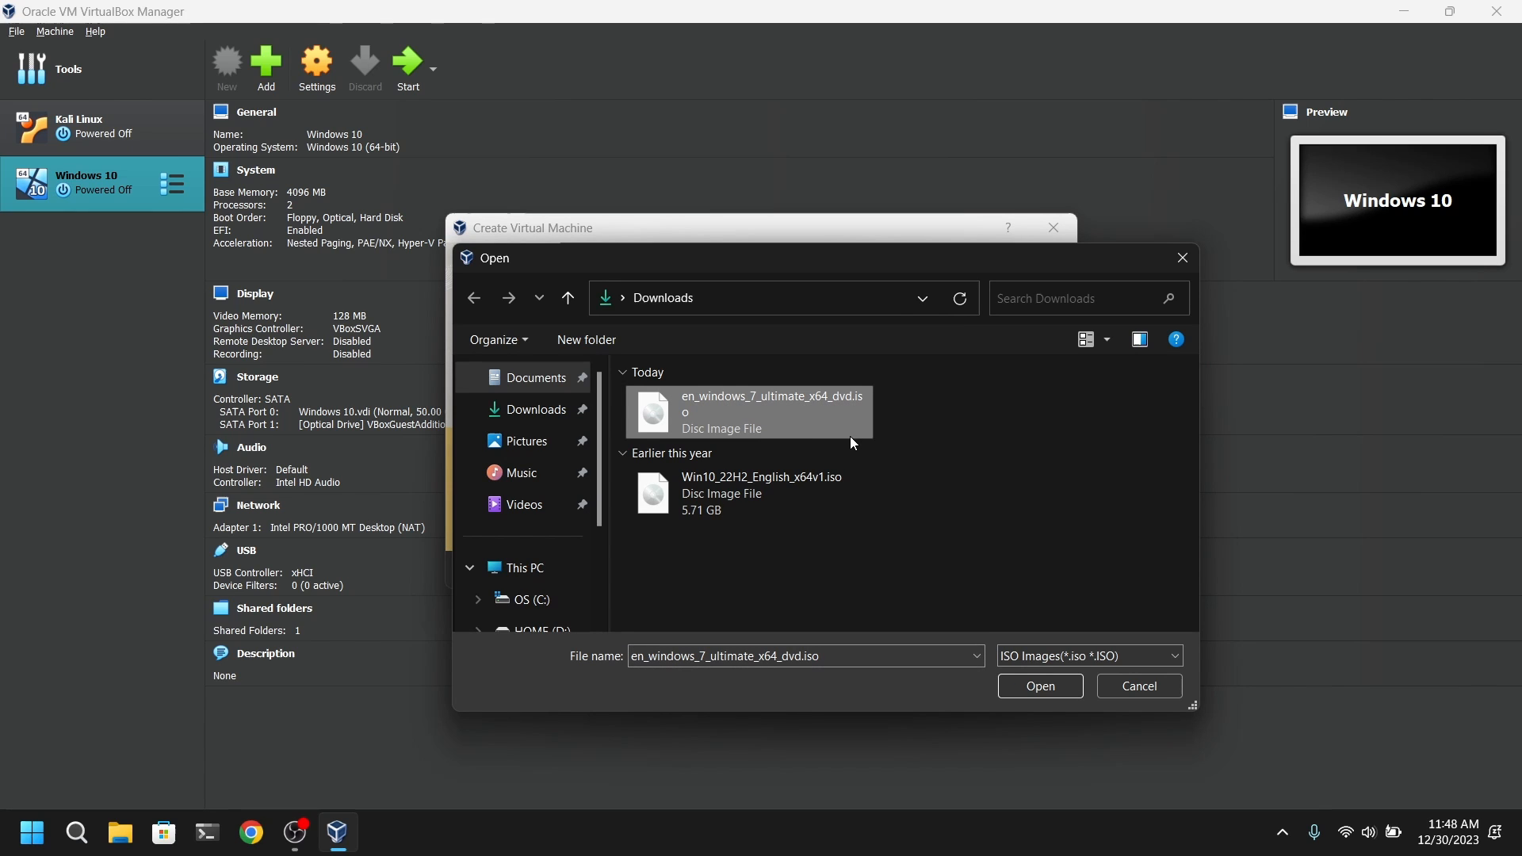
pyautogui.click(1039, 685)
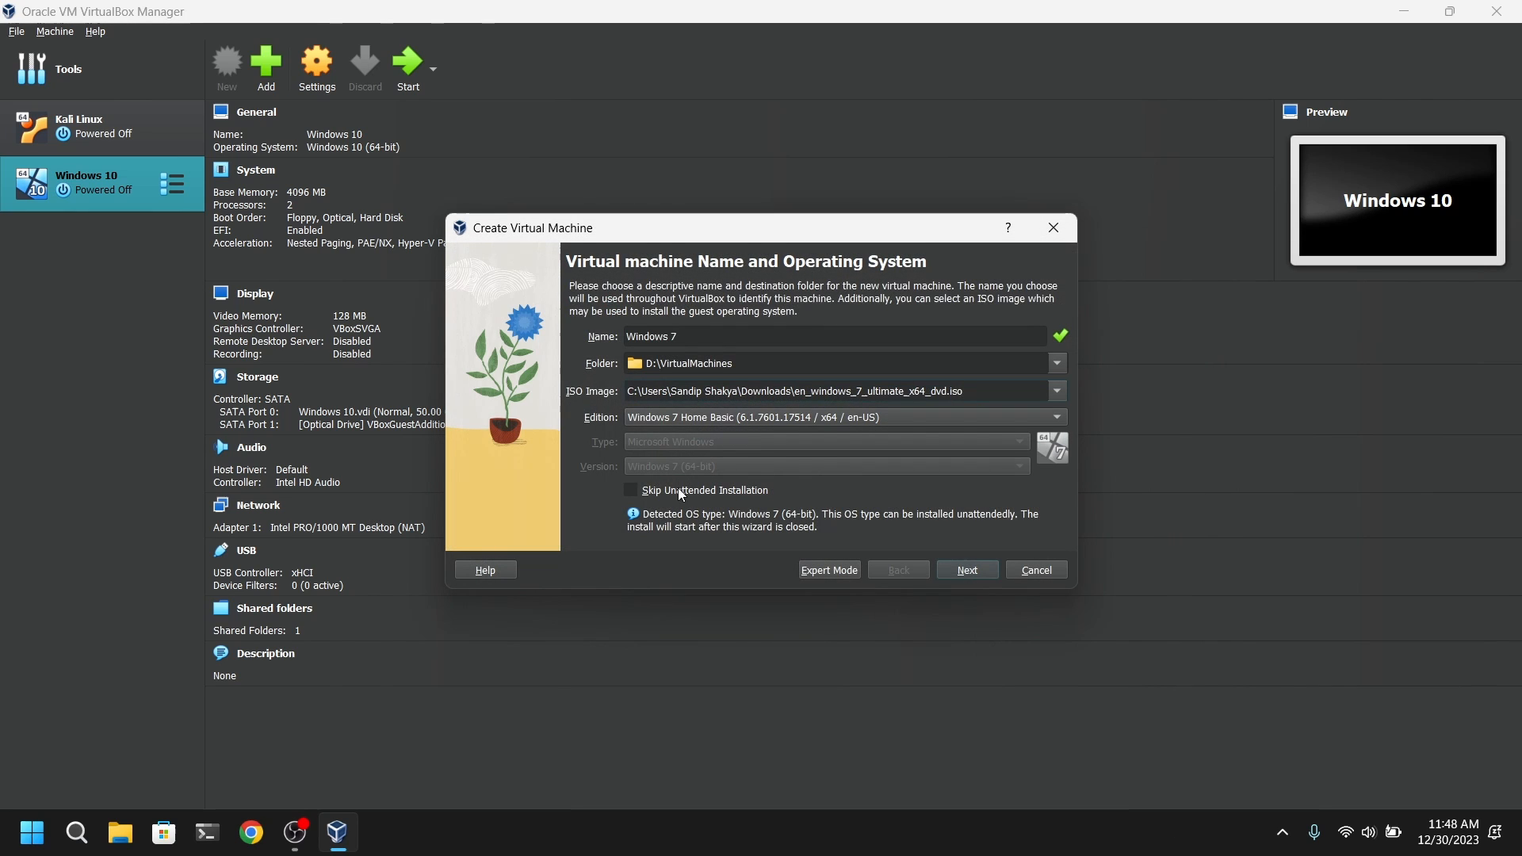
pyautogui.click(632, 495)
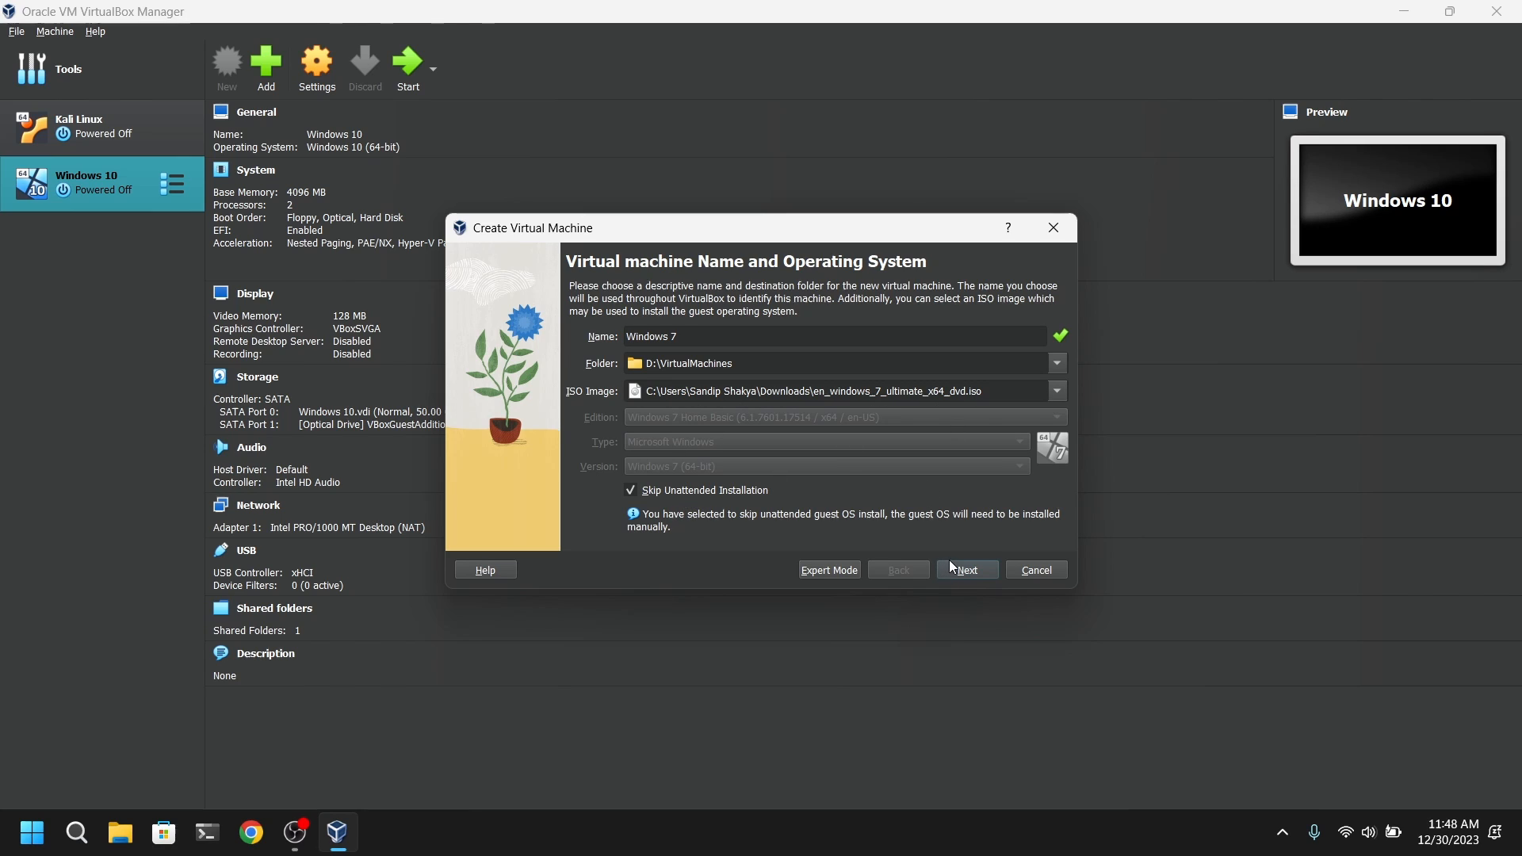
pyautogui.click(965, 570)
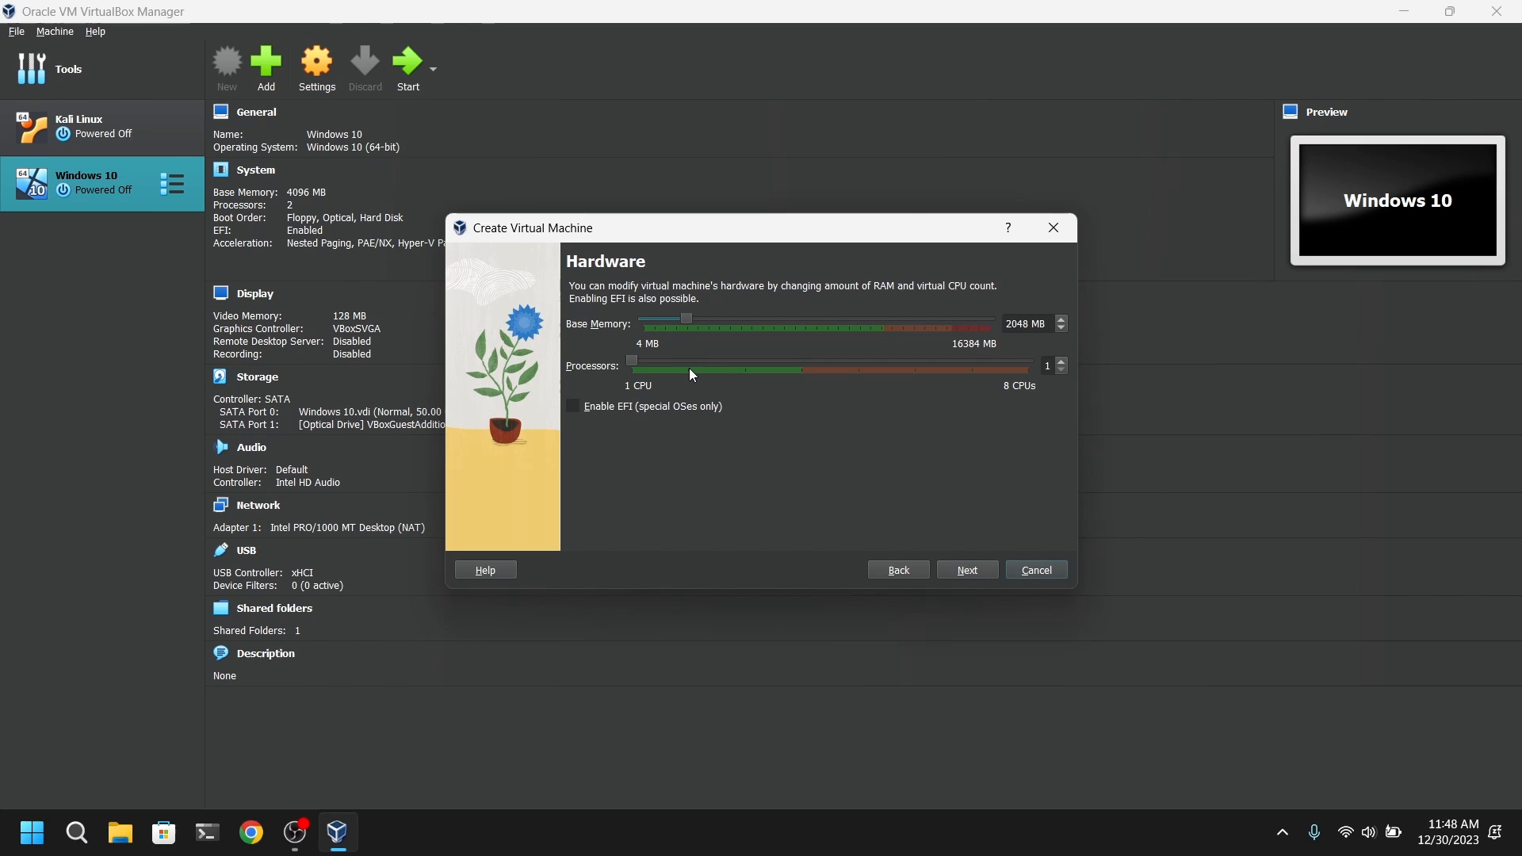
# Use 2 processors, 4096 MB memory and a 32 GB virtual disk, then finish
pyautogui.moveTo(630, 366); pyautogui.dragTo(689, 366)
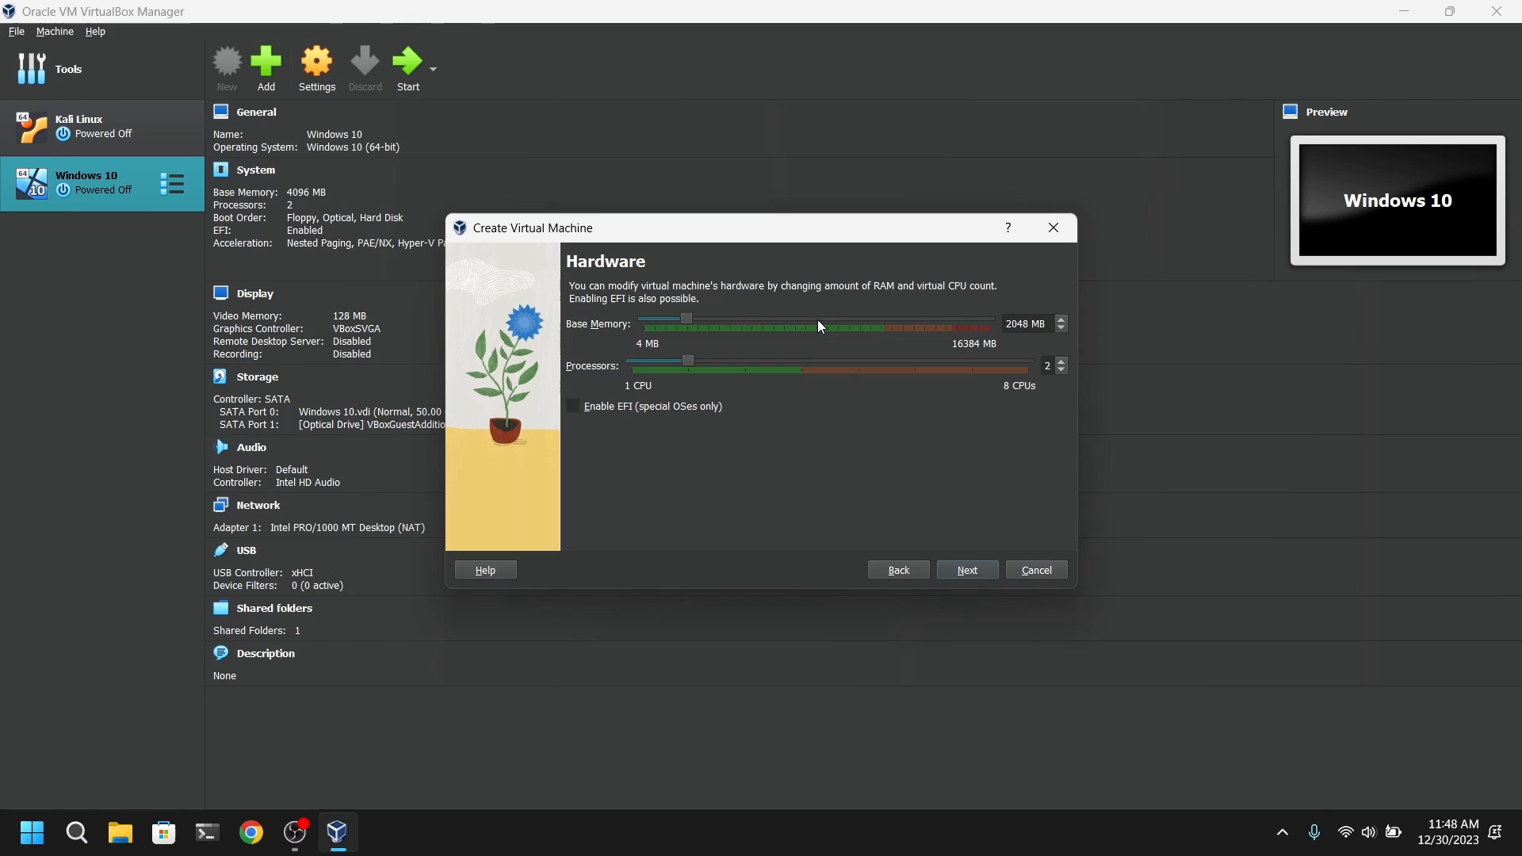
pyautogui.moveTo(748, 330)
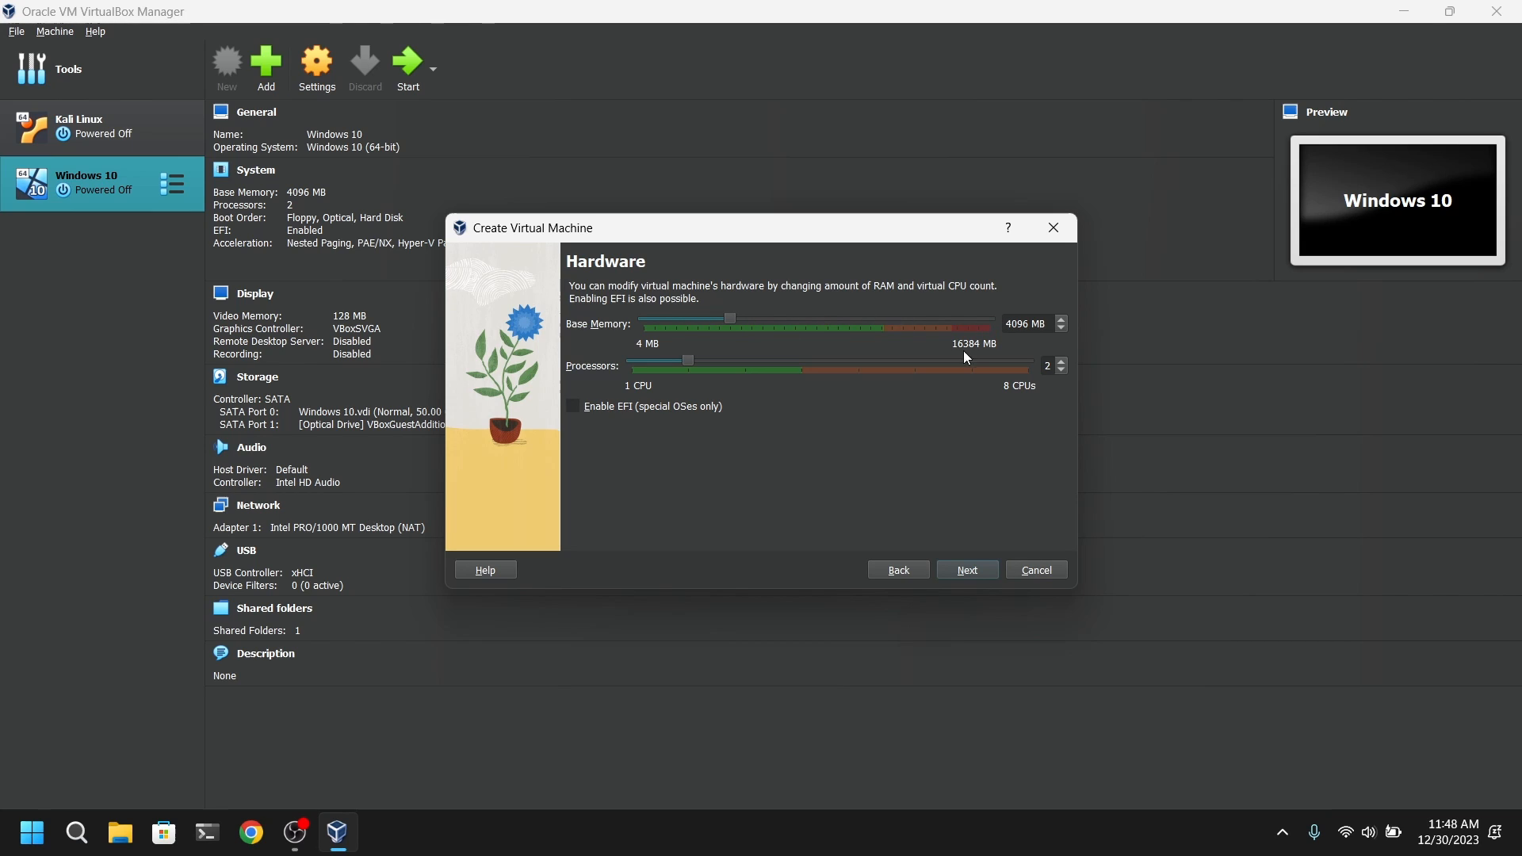
pyautogui.click(964, 570)
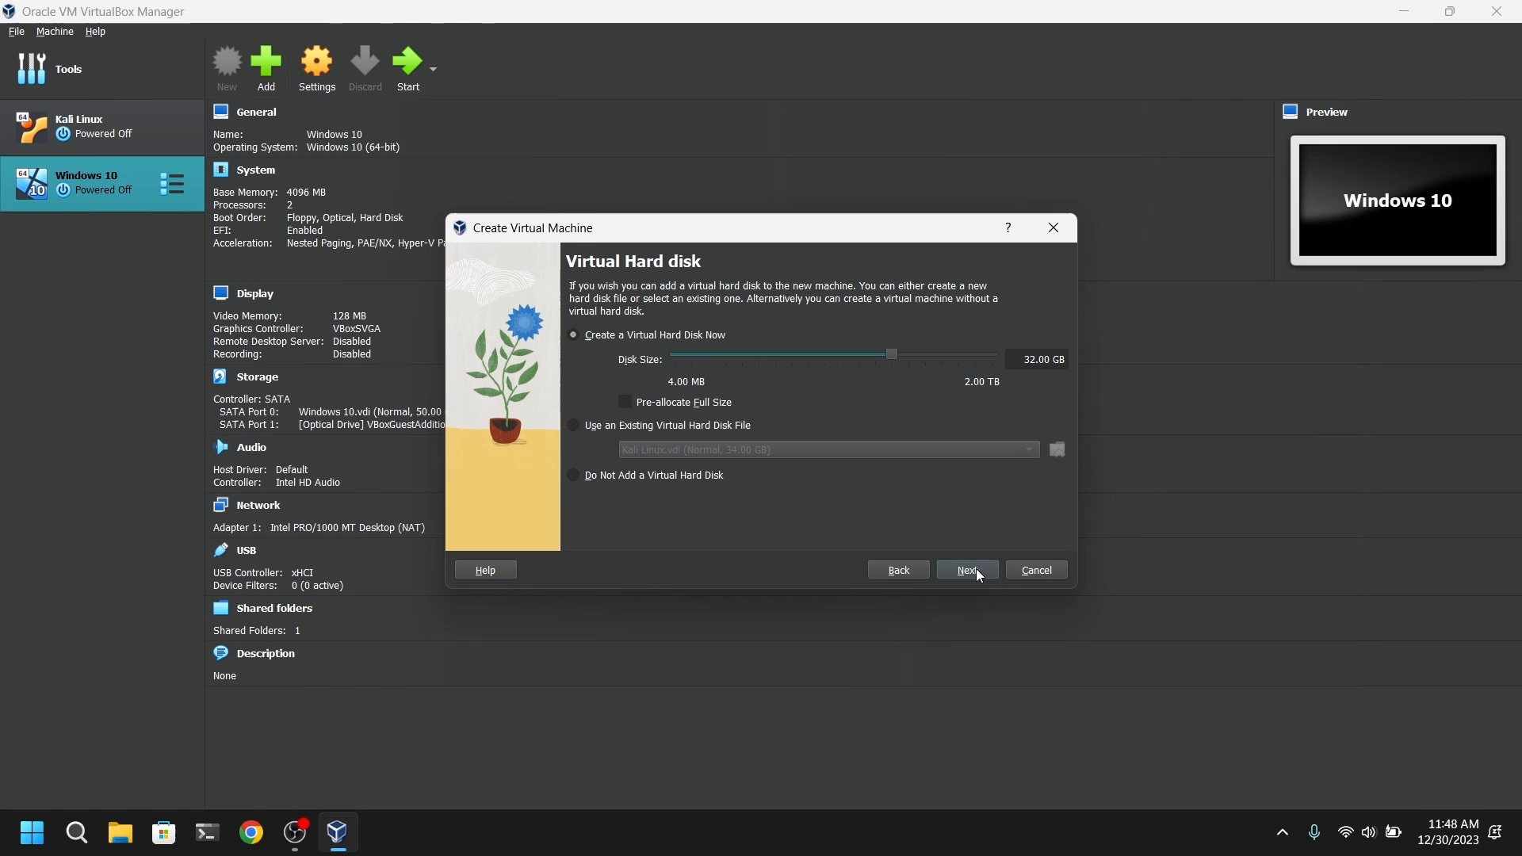
pyautogui.moveTo(983, 382)
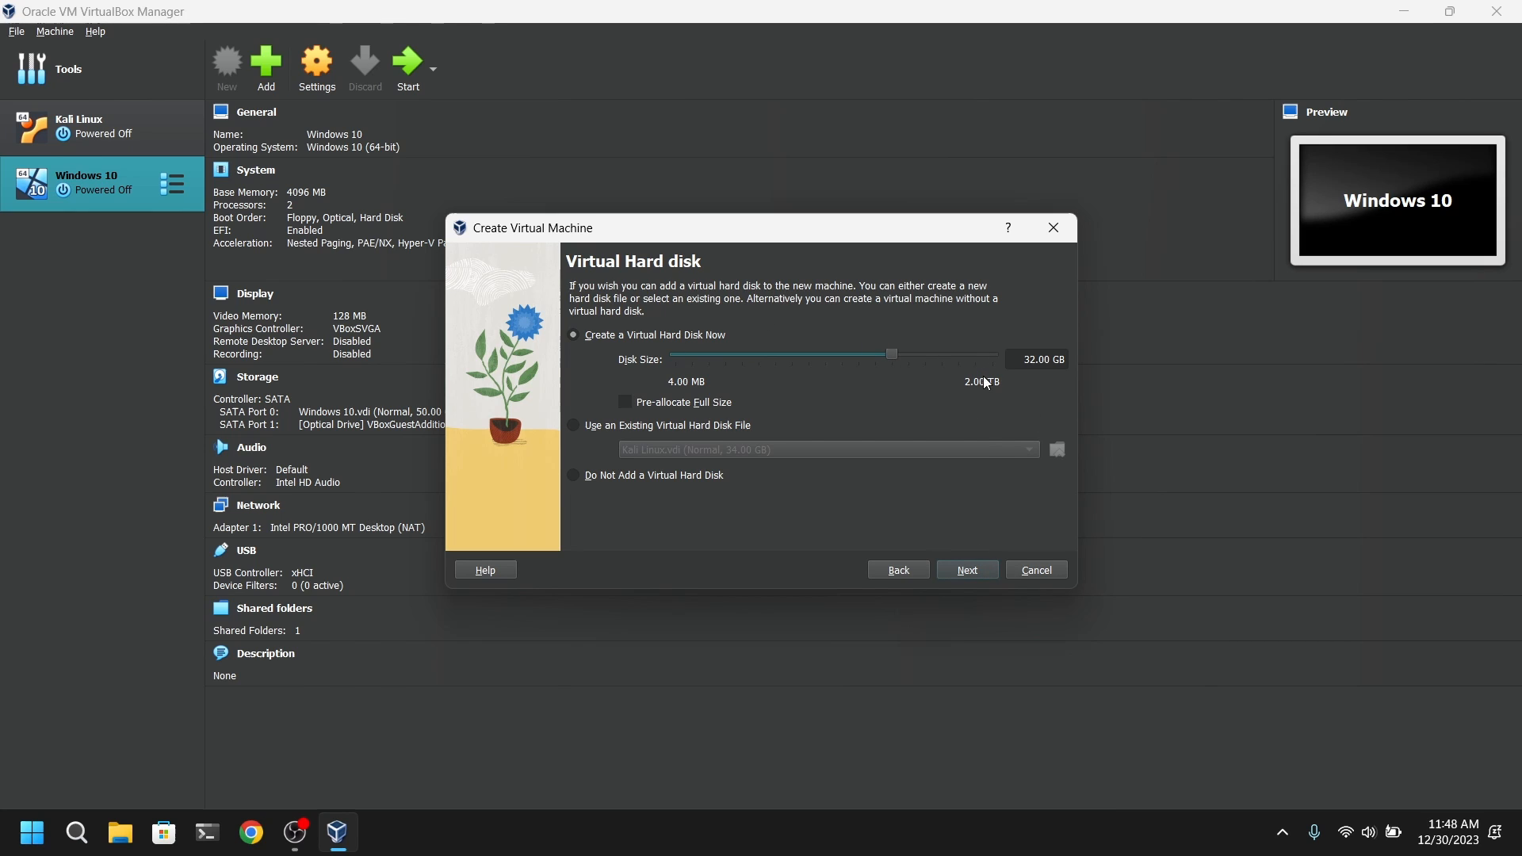
pyautogui.click(965, 570)
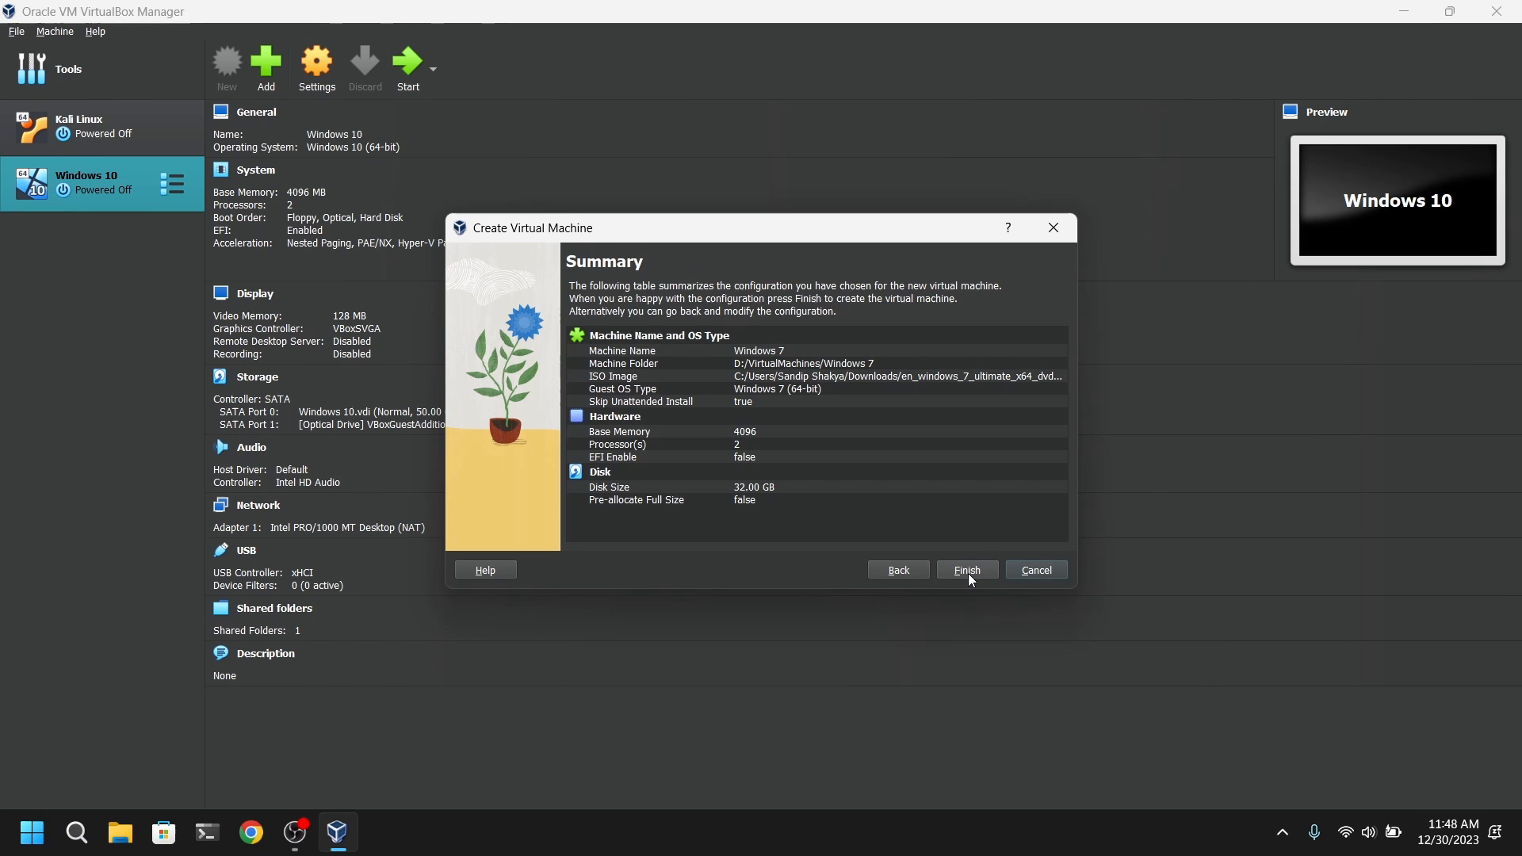
pyautogui.click(965, 570)
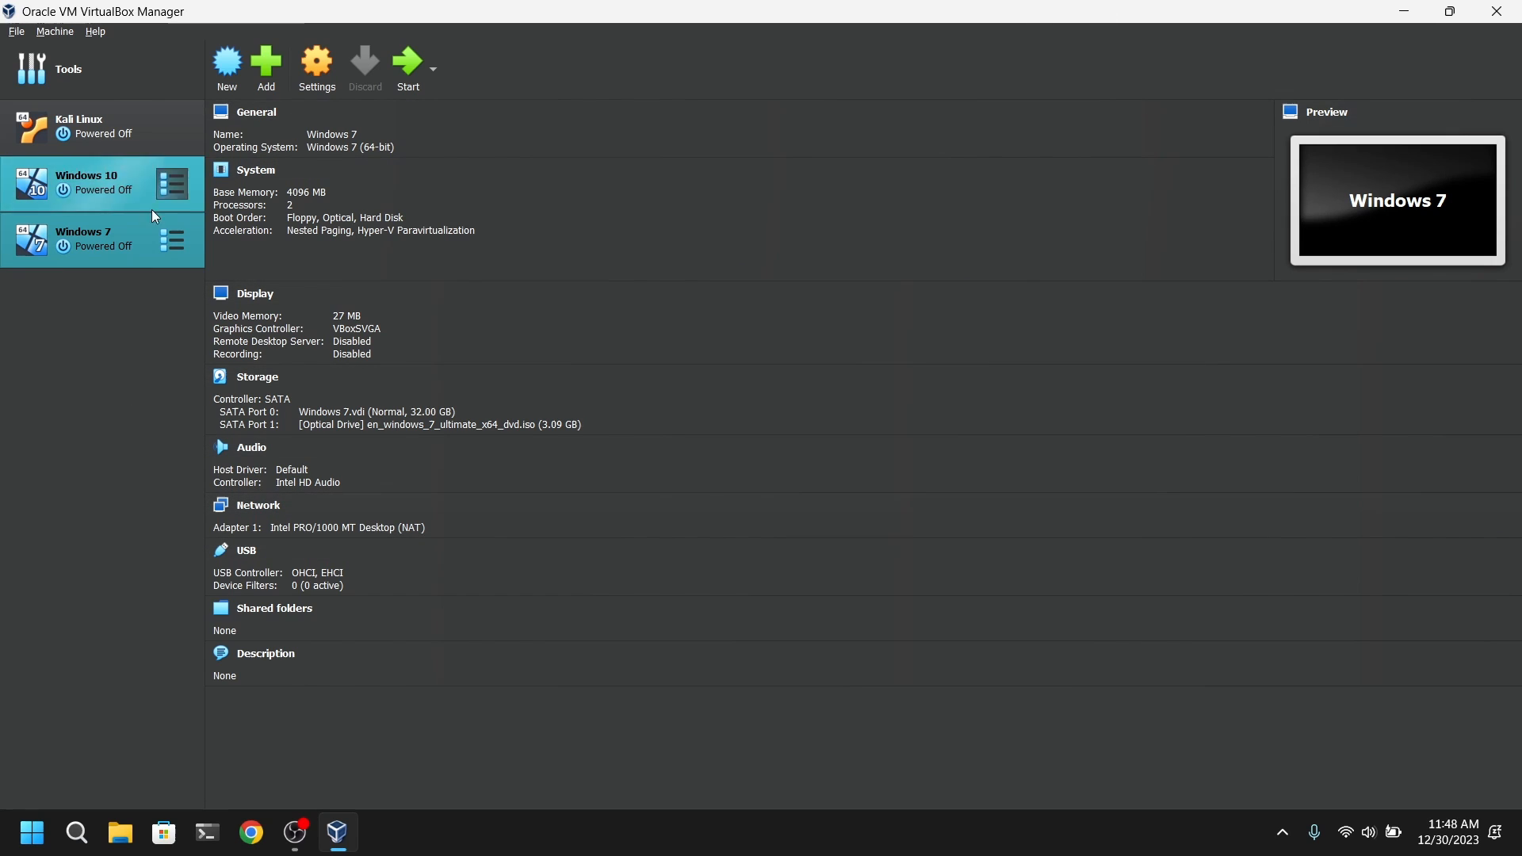
# Start the Windows 7 machine and maximize its window at the installer's language screen
pyautogui.click(87, 238)
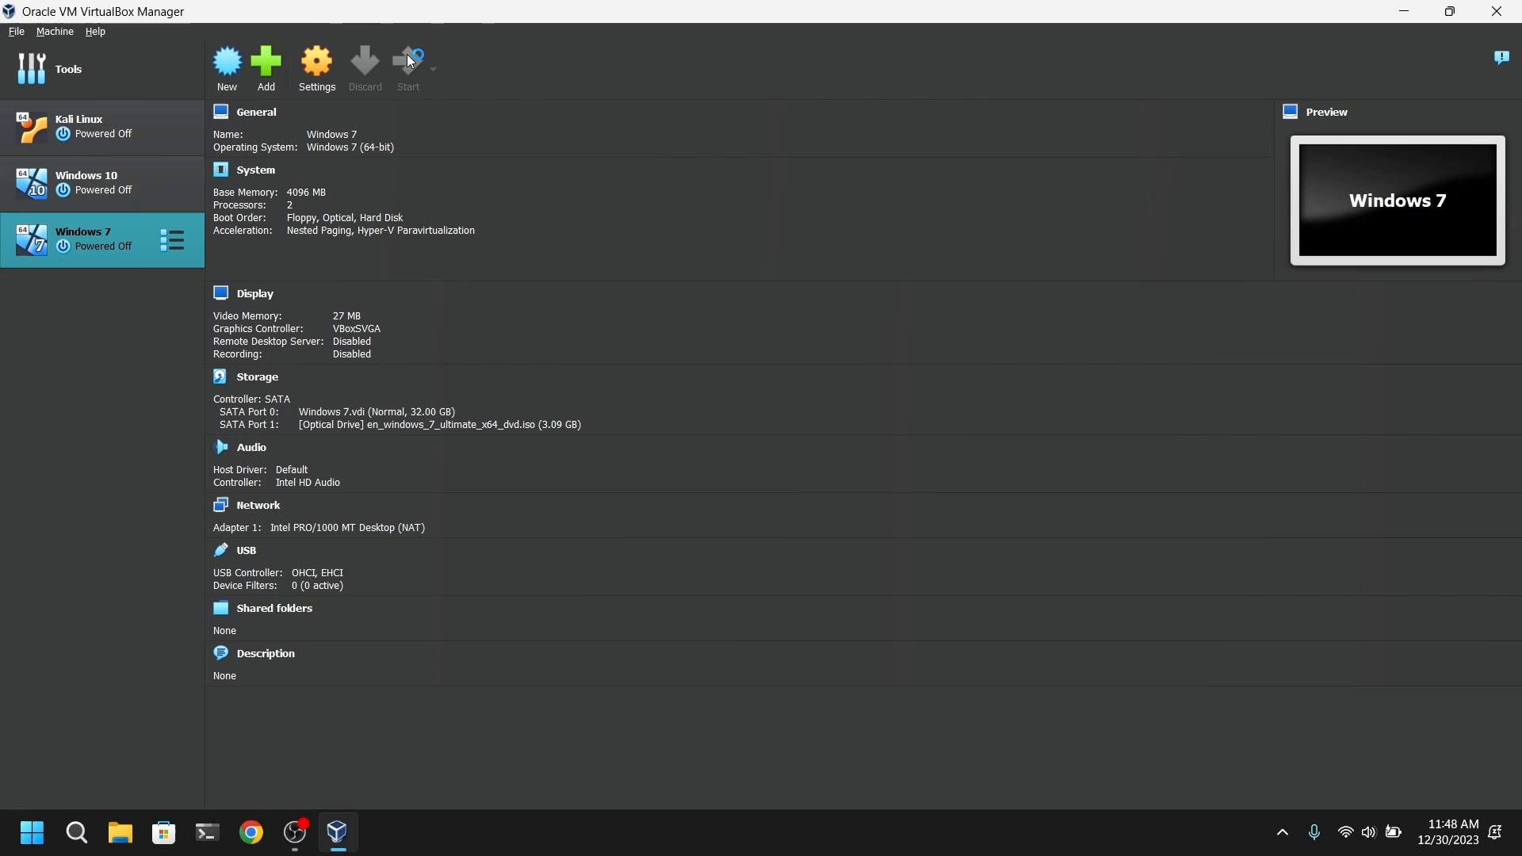
pyautogui.click(407, 63)
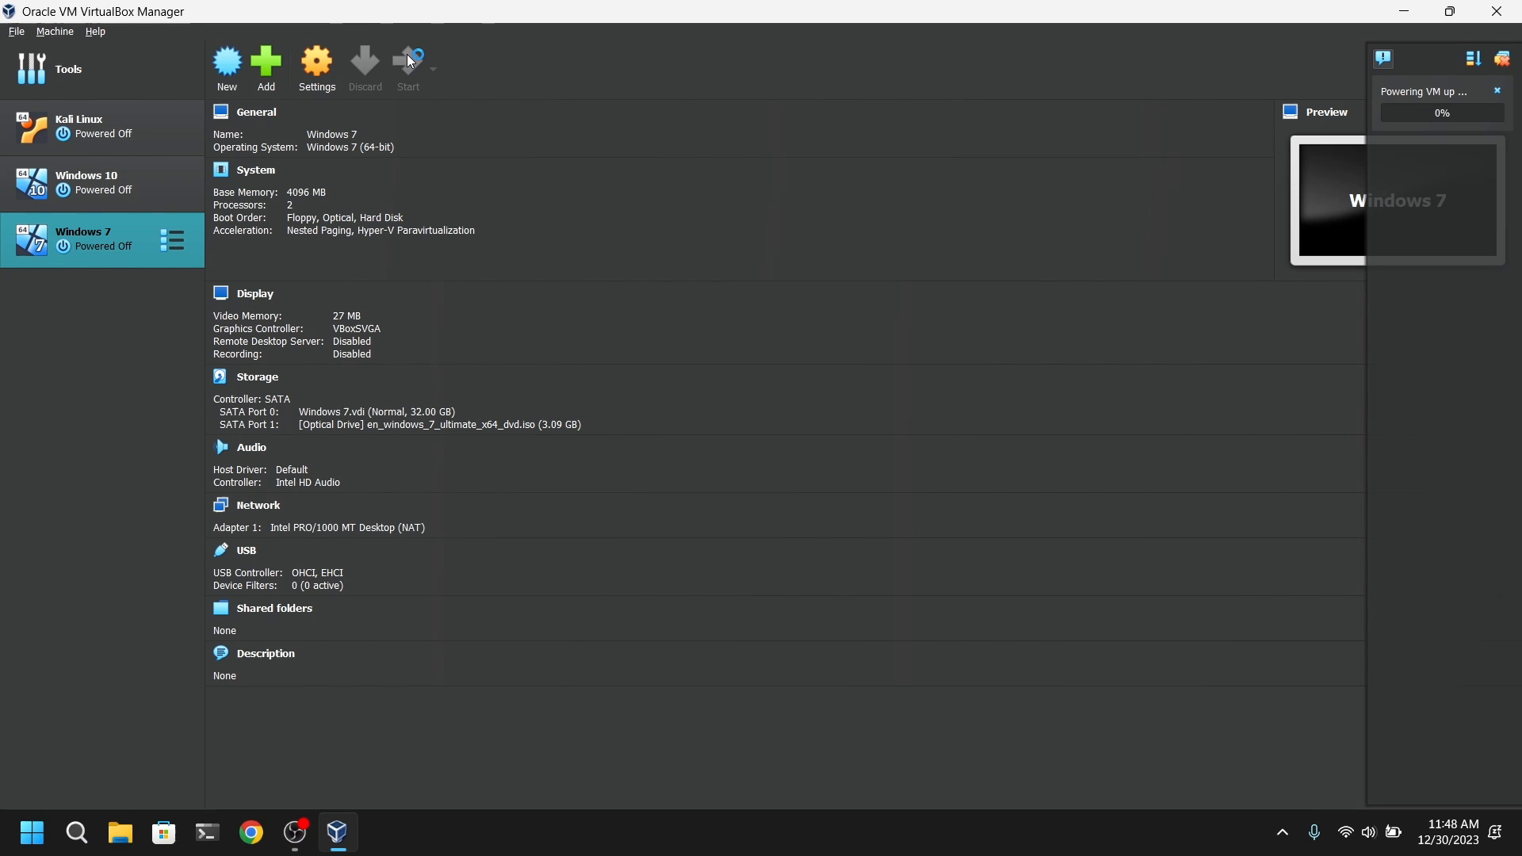
pyautogui.moveTo(475, 79)
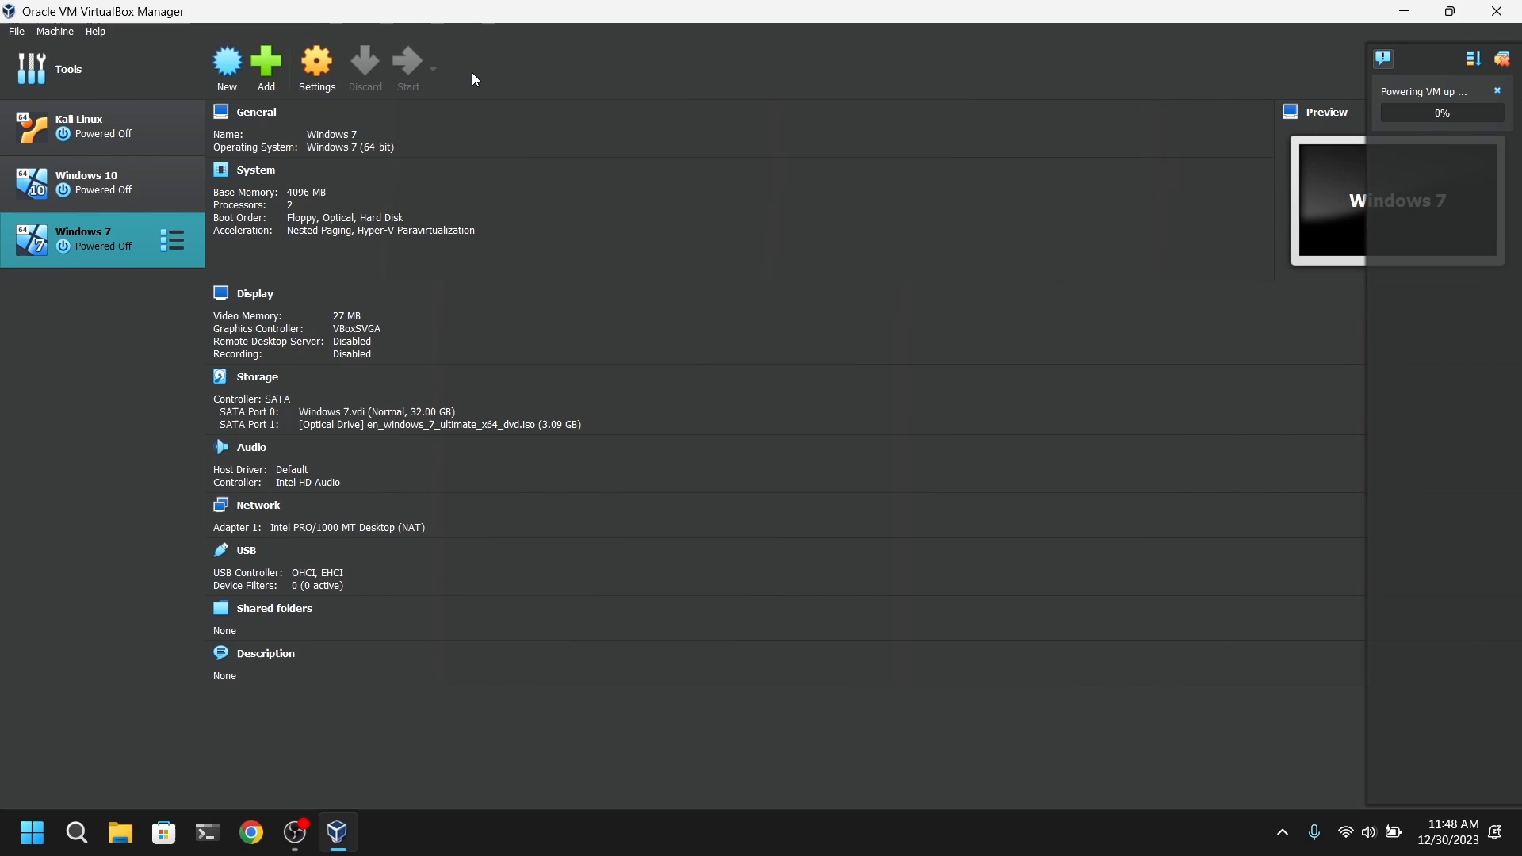
pyautogui.click(406, 63)
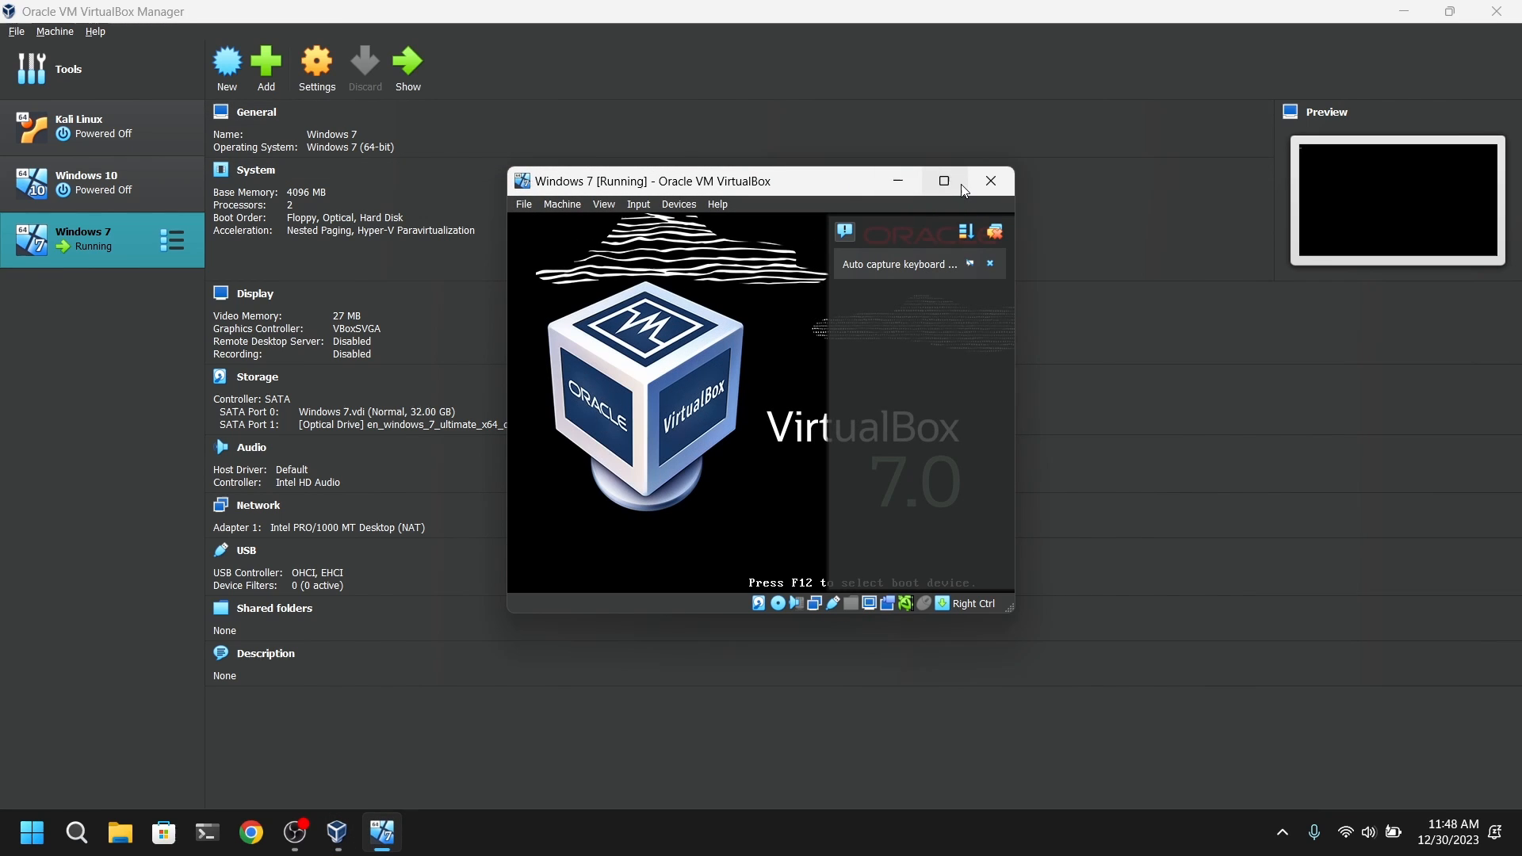
pyautogui.click(943, 182)
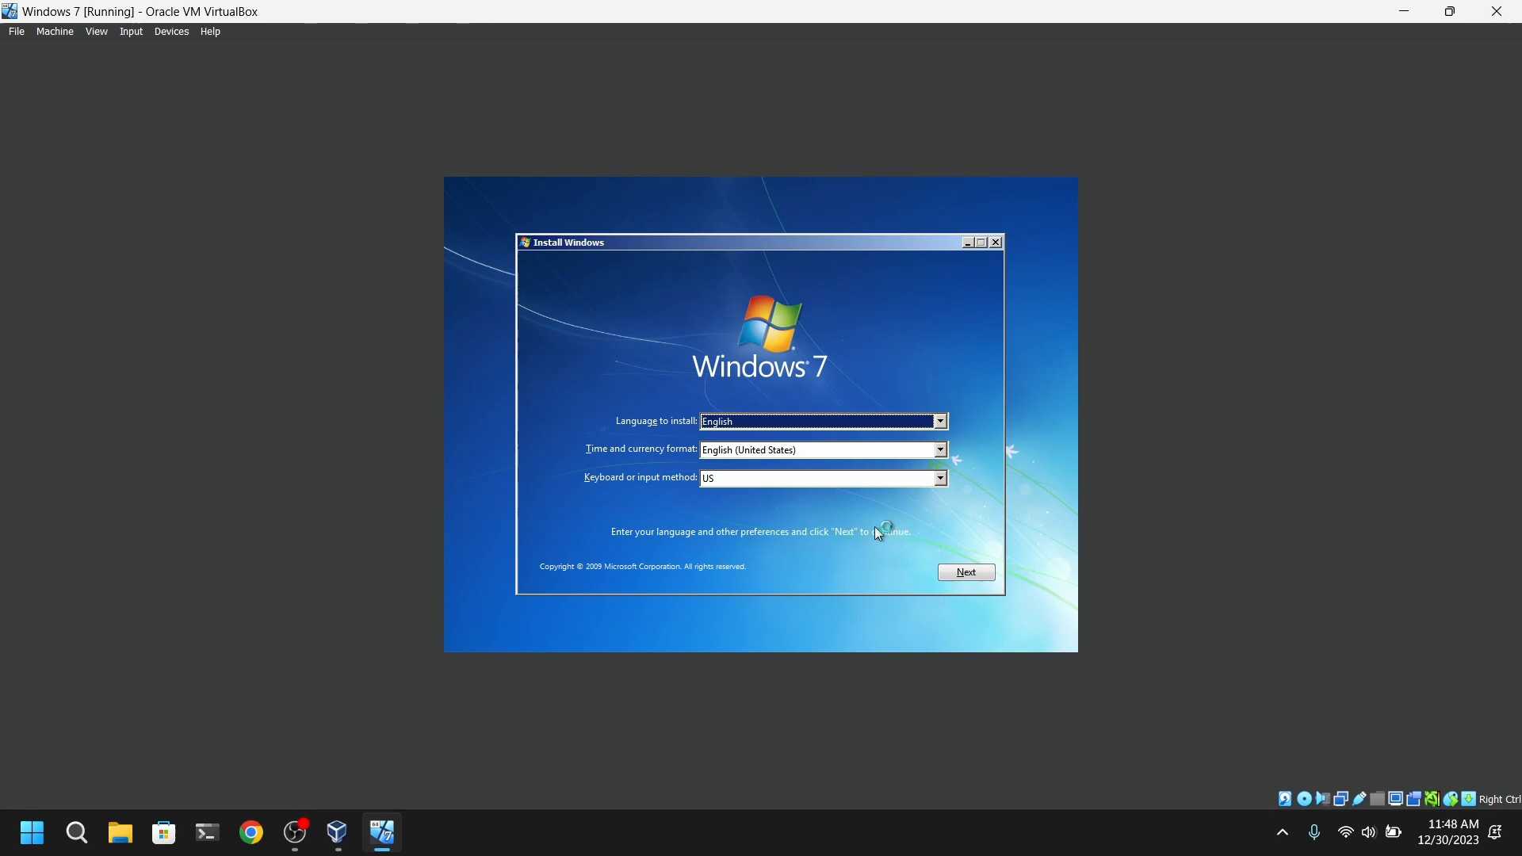
# Keep English, accept the license terms, and install onto Disk 0 unallocated space
pyautogui.click(963, 571)
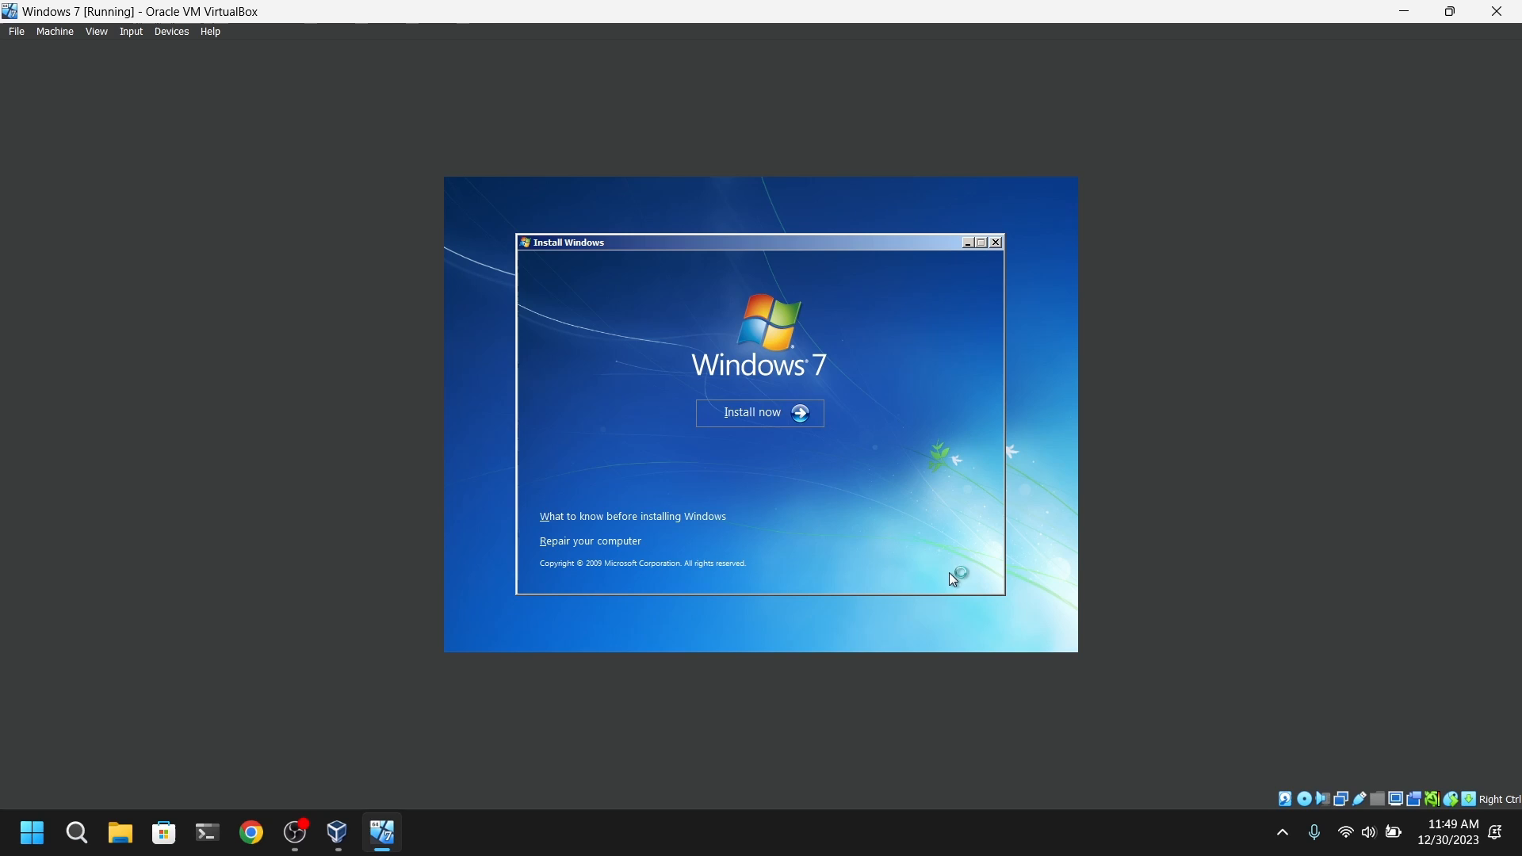
pyautogui.click(760, 411)
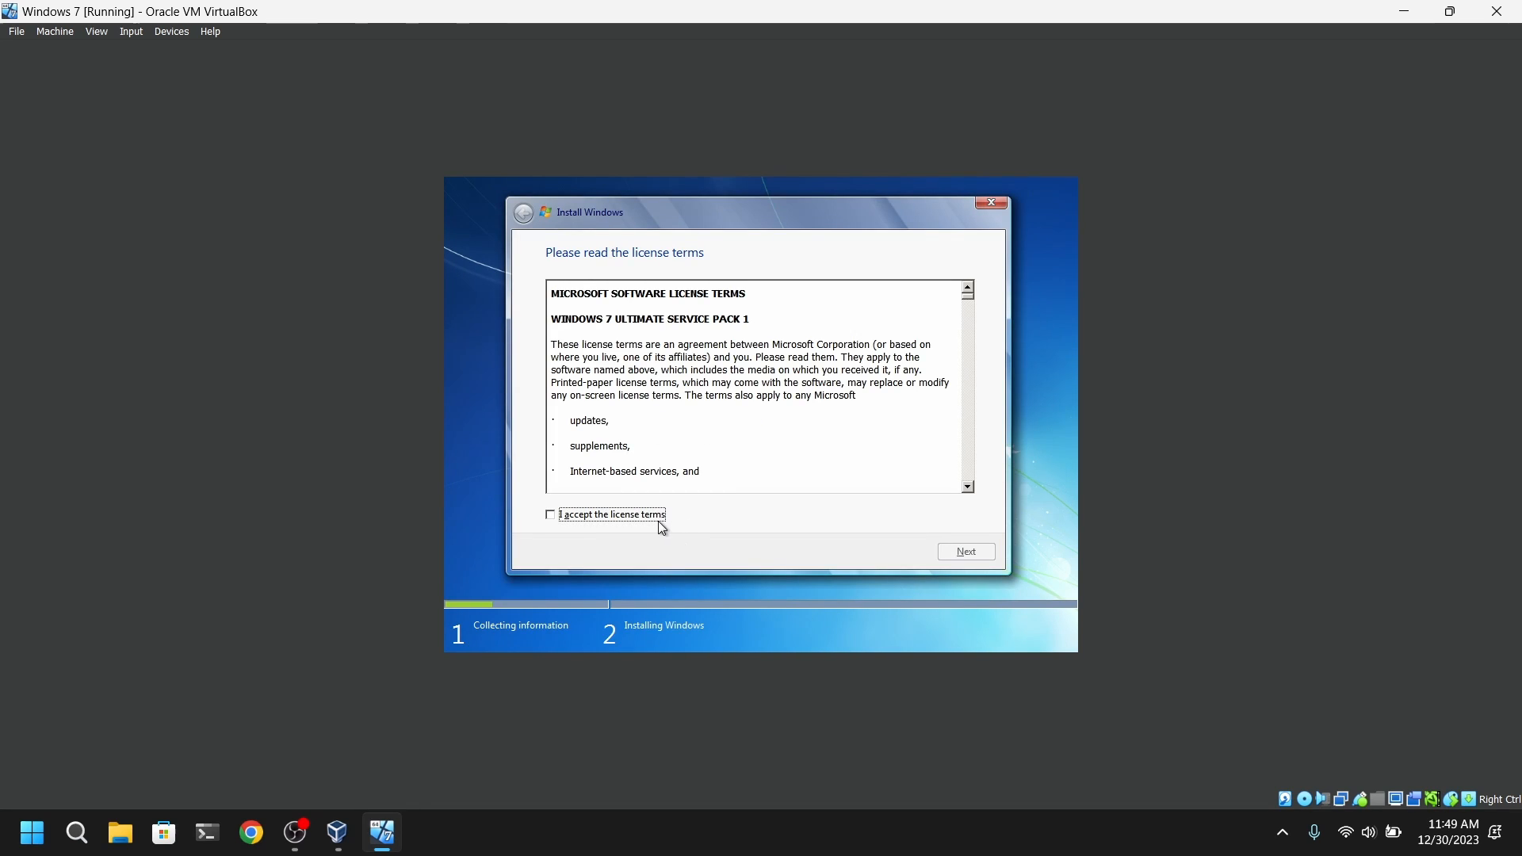
pyautogui.click(550, 514)
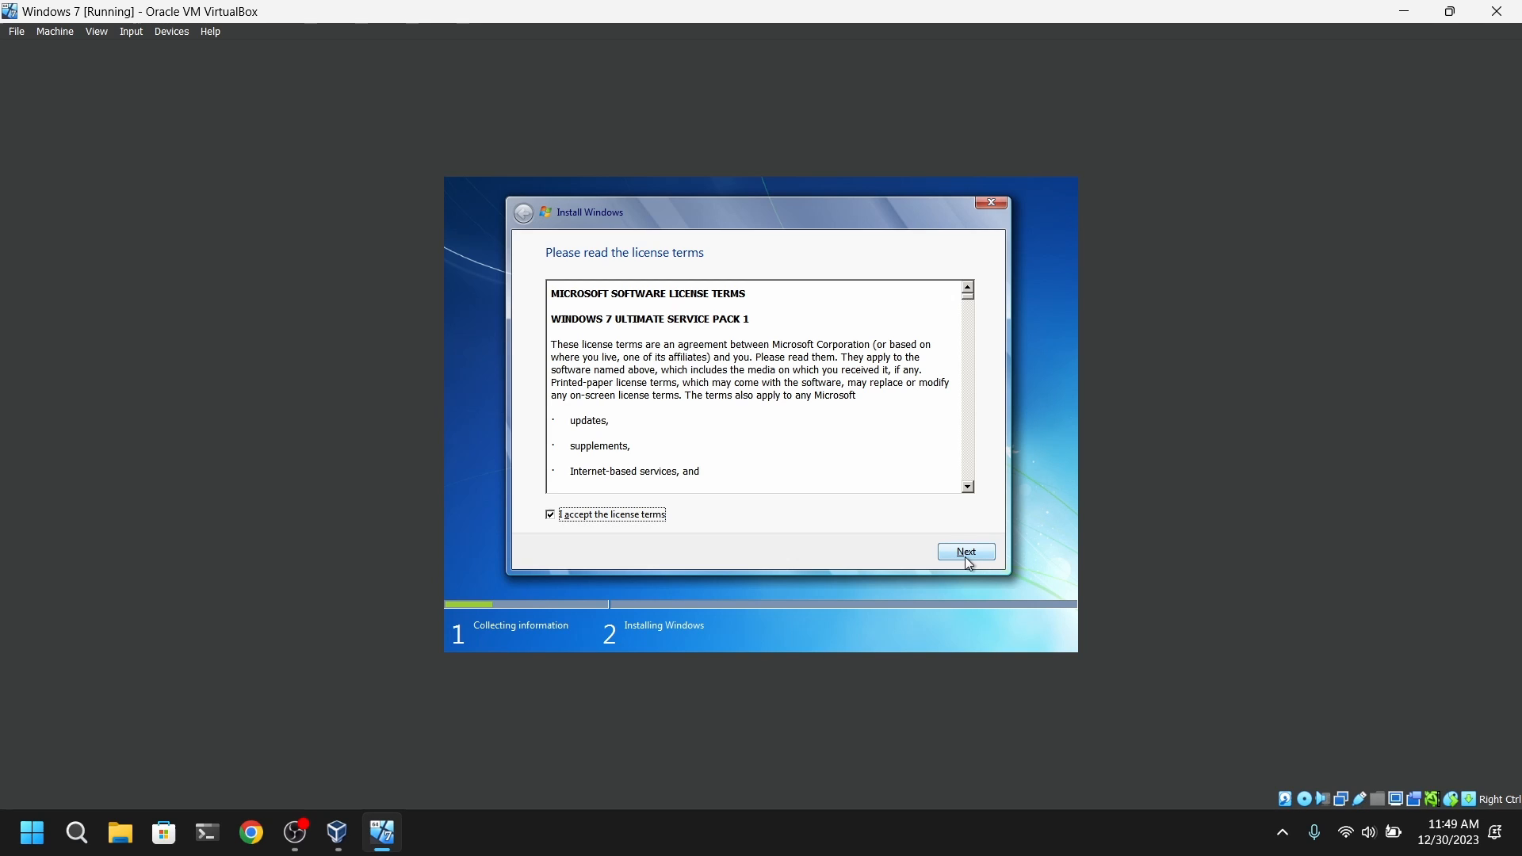
pyautogui.click(964, 552)
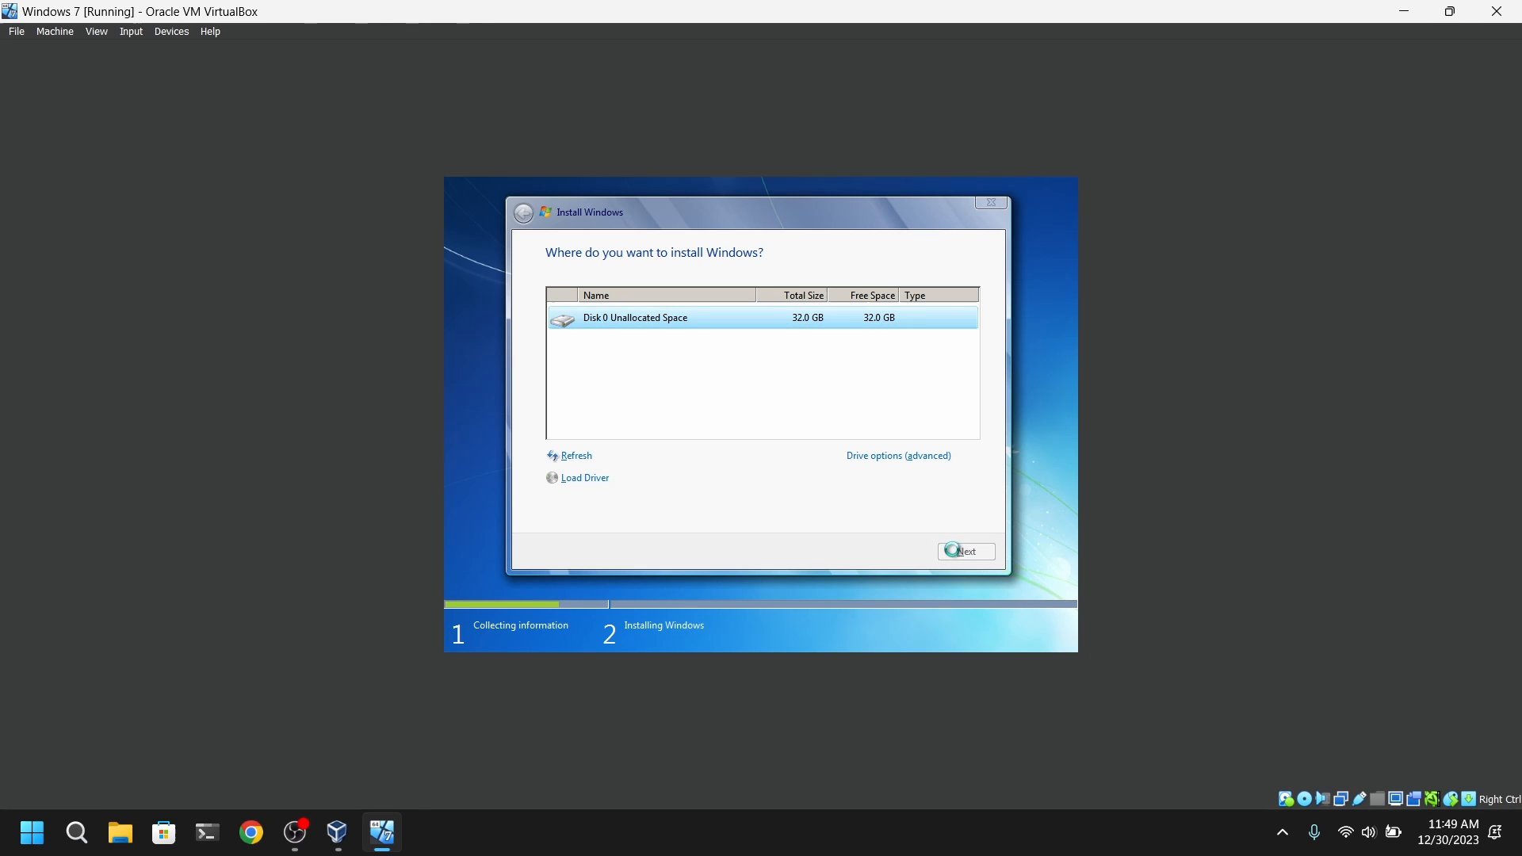
pyautogui.click(965, 550)
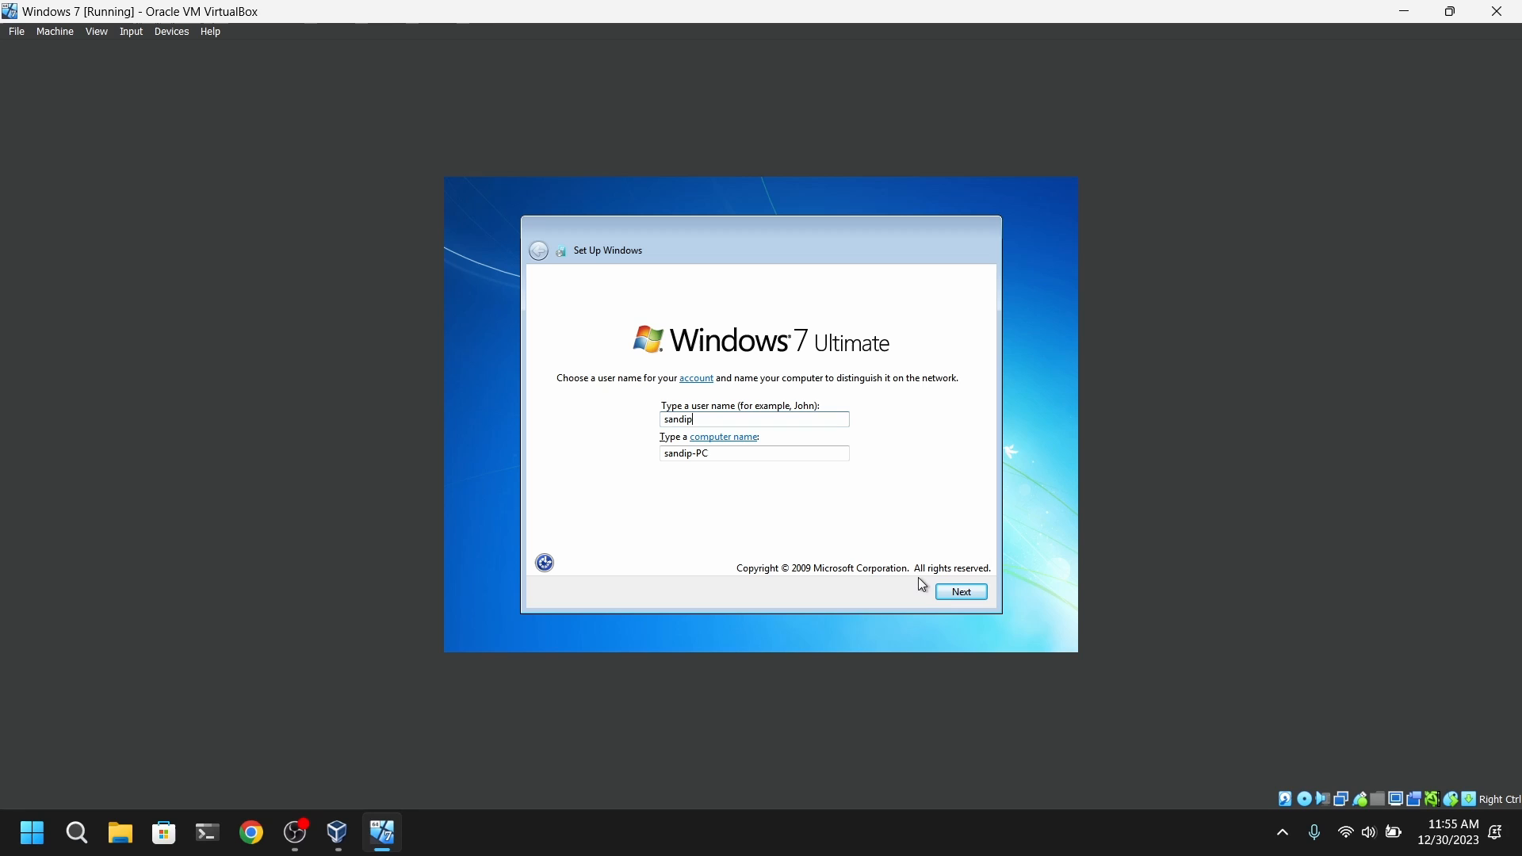
# Confirm the user names, leave the password blank, and accept Pacific Time settings
pyautogui.click(959, 592)
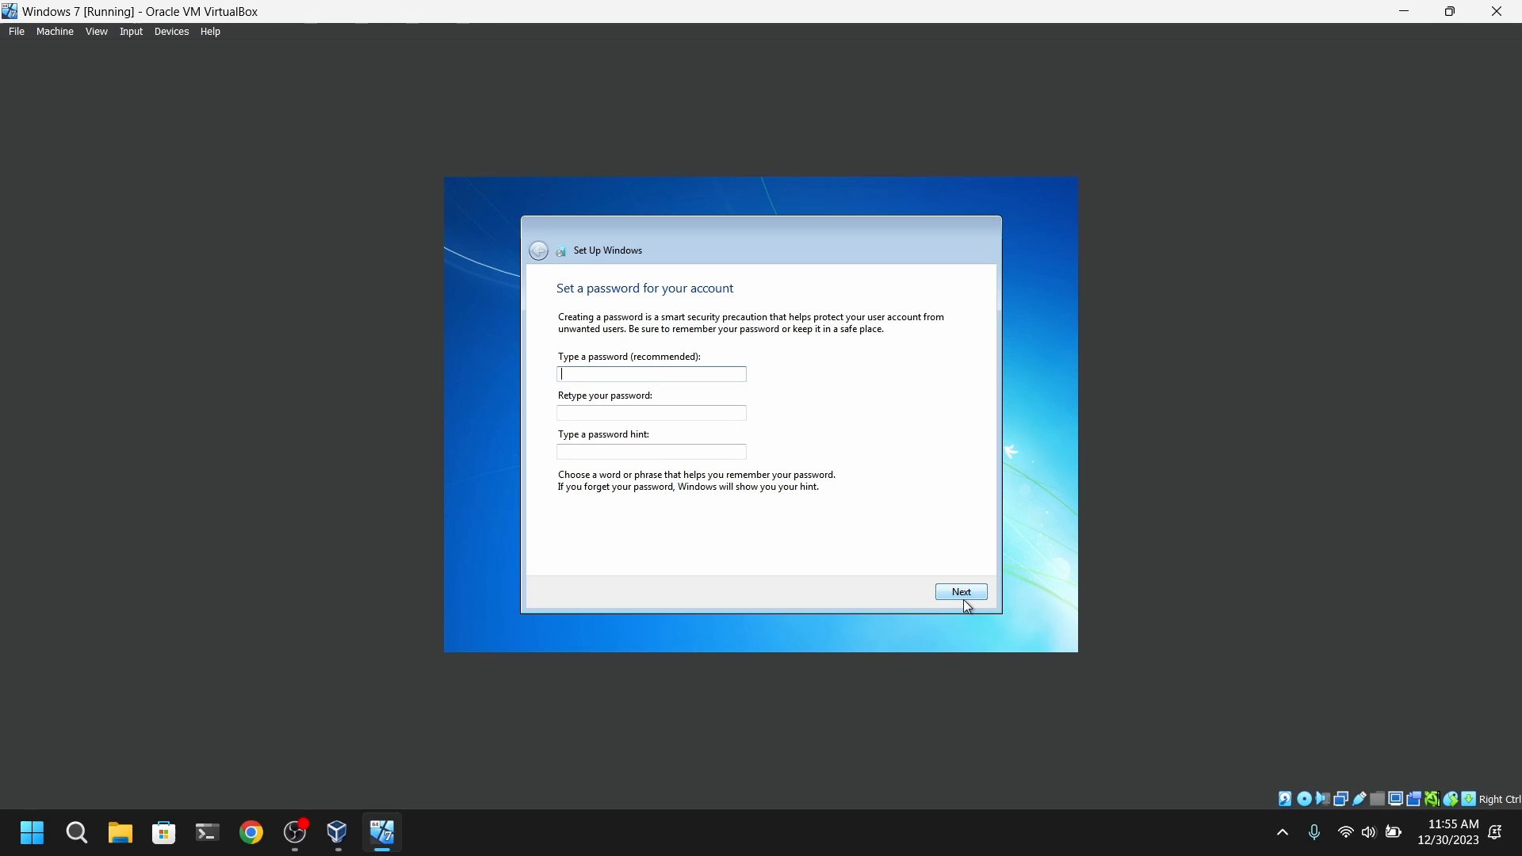
pyautogui.click(960, 592)
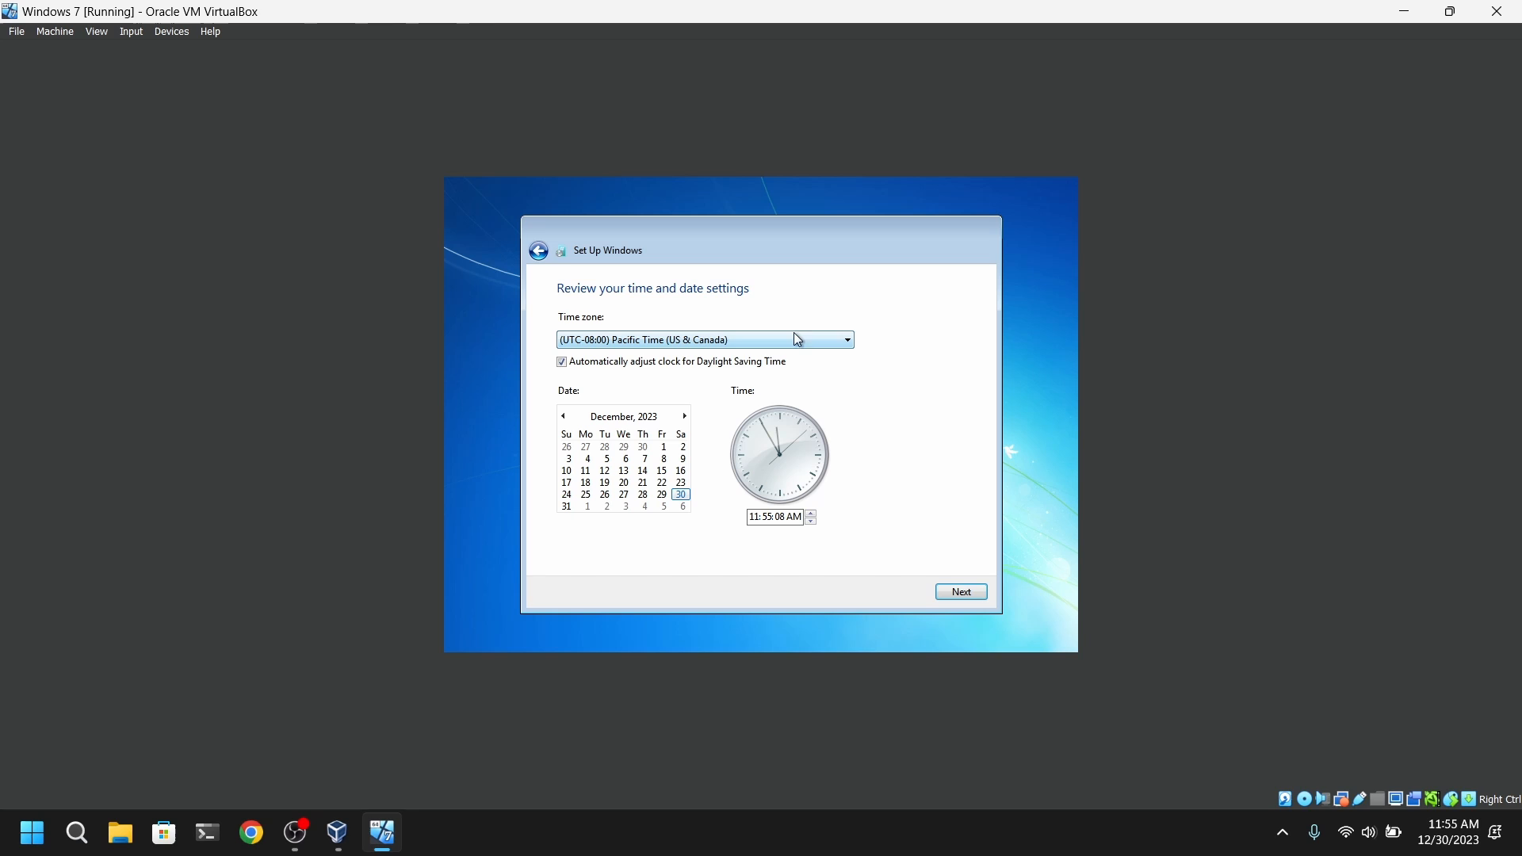
pyautogui.click(959, 591)
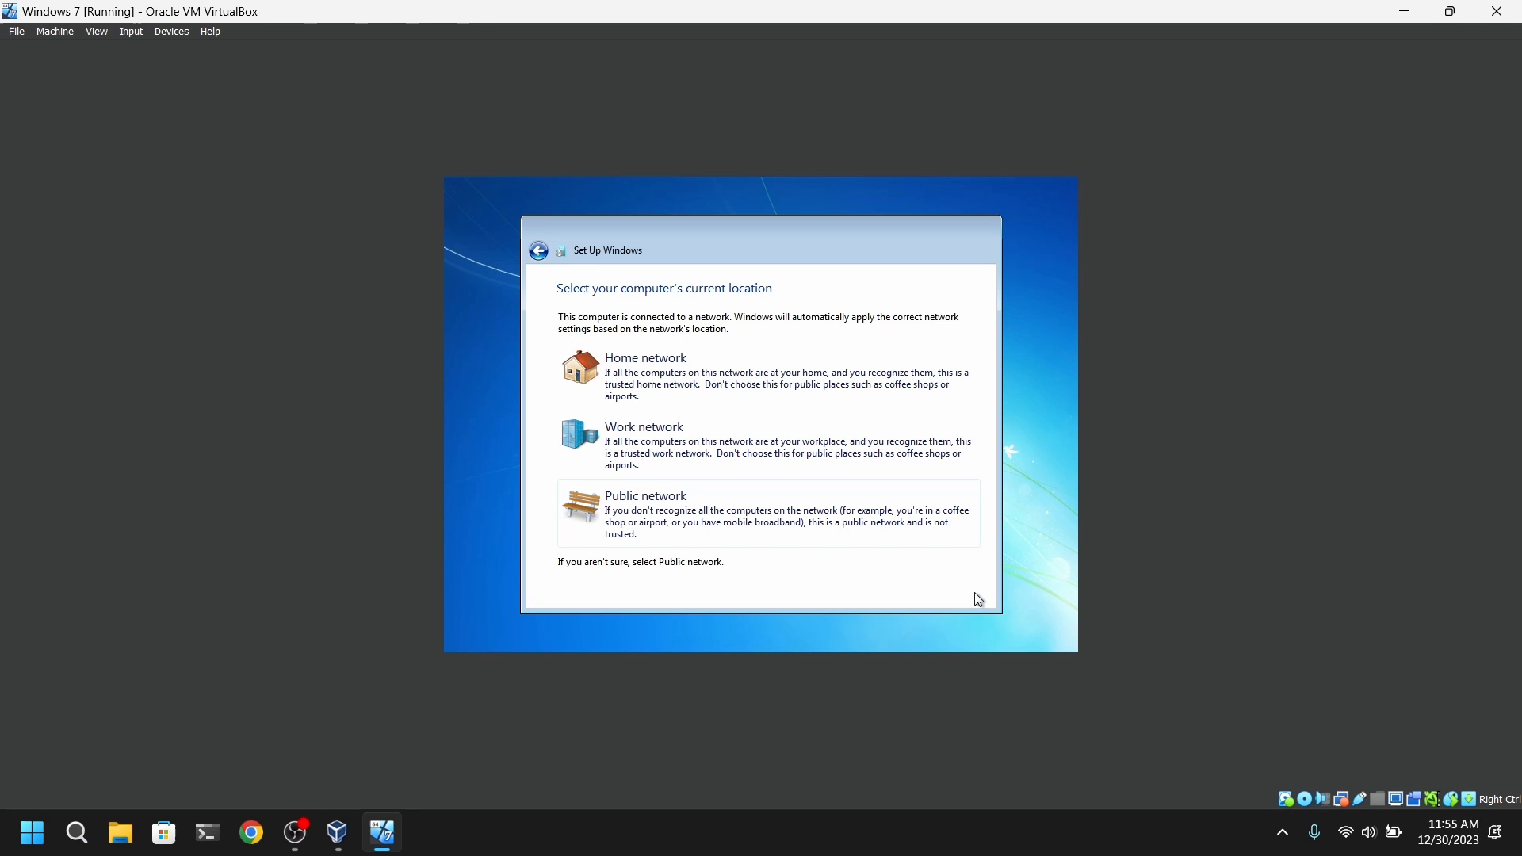
pyautogui.moveTo(697, 408)
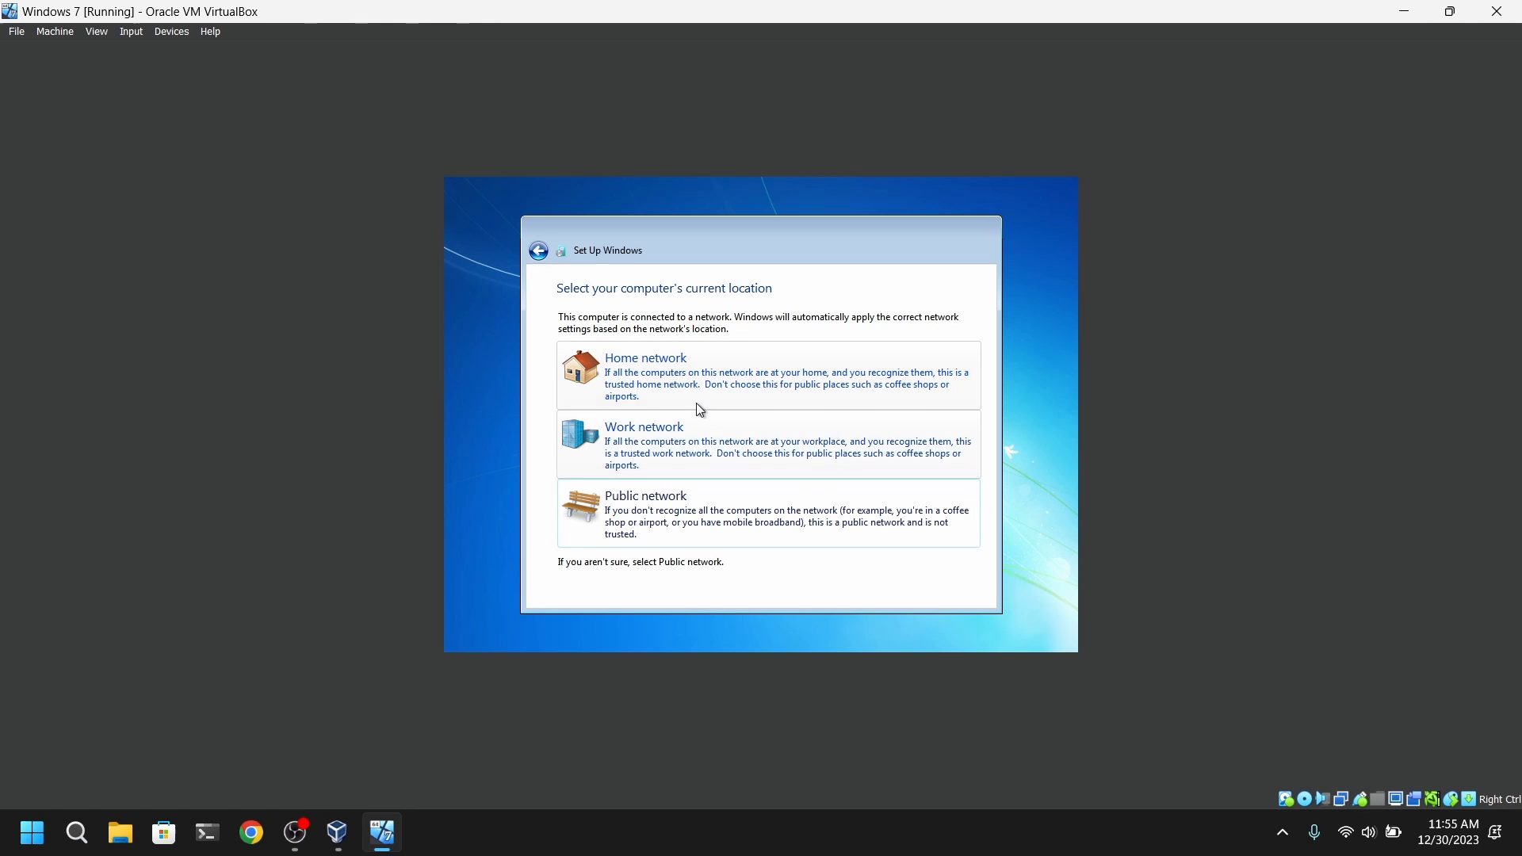